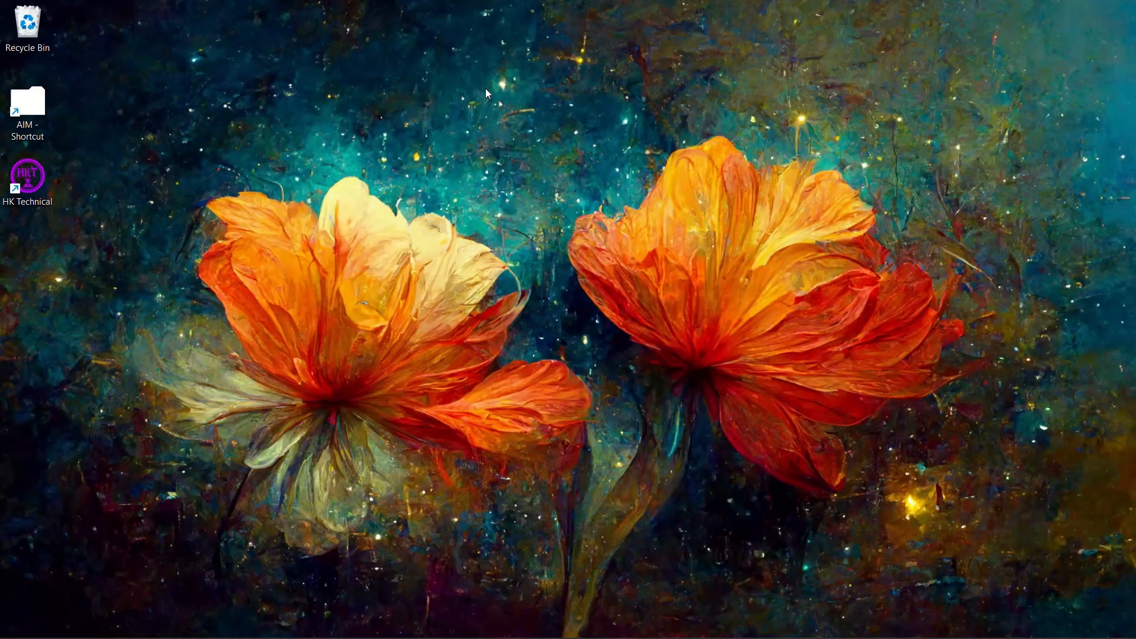
mouse_move(446, 249)
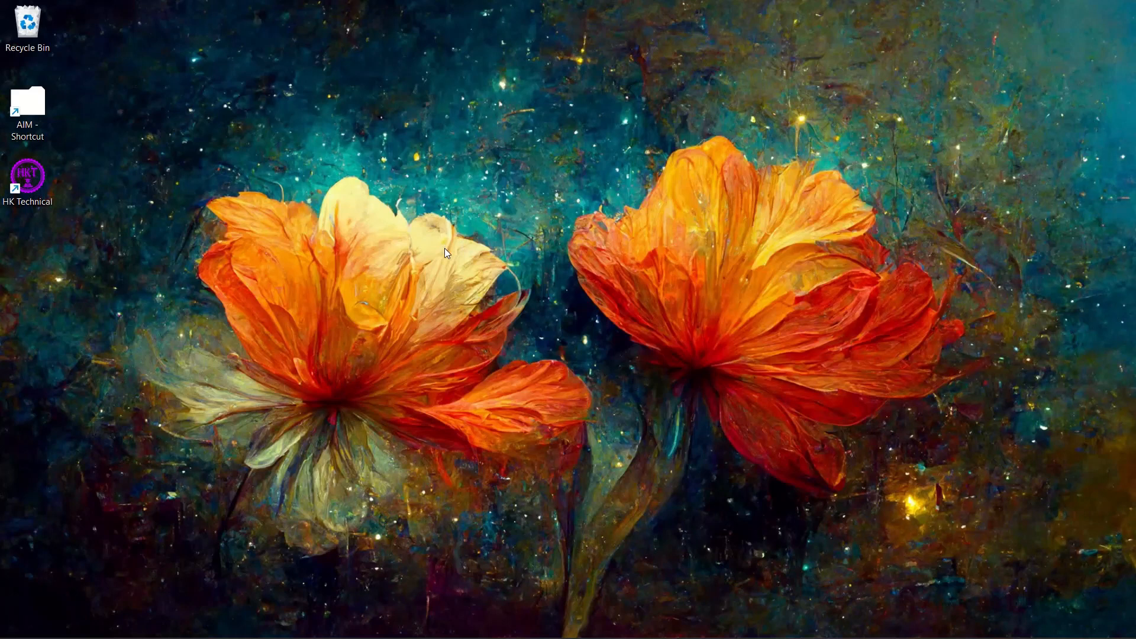
mouse_move(411, 524)
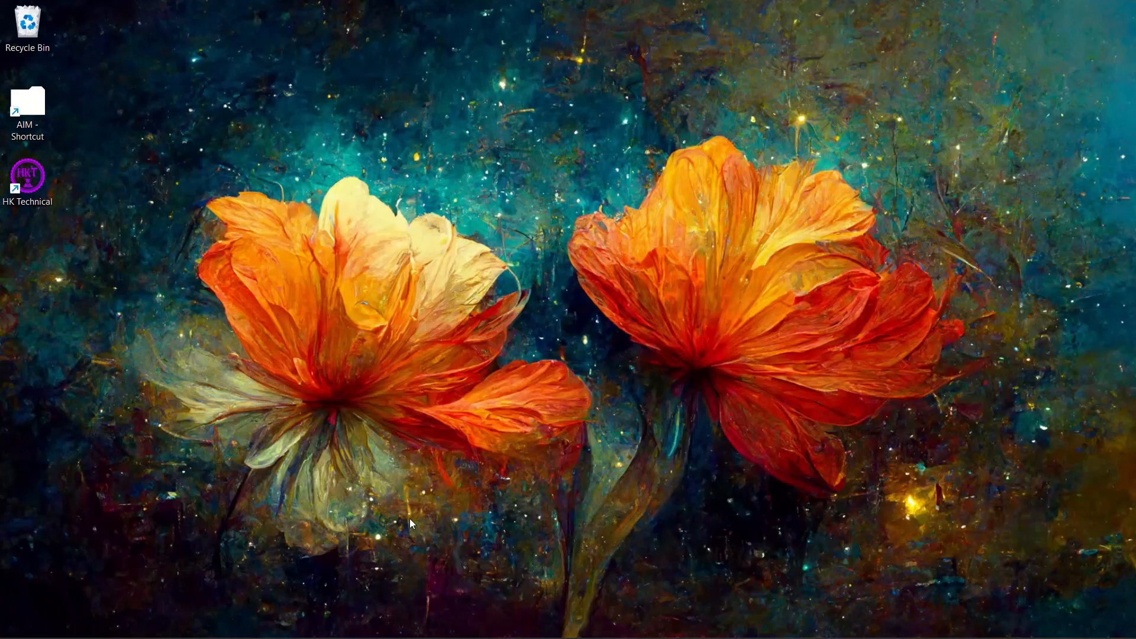
Open the Windows Start menu from the taskbar
click(453, 621)
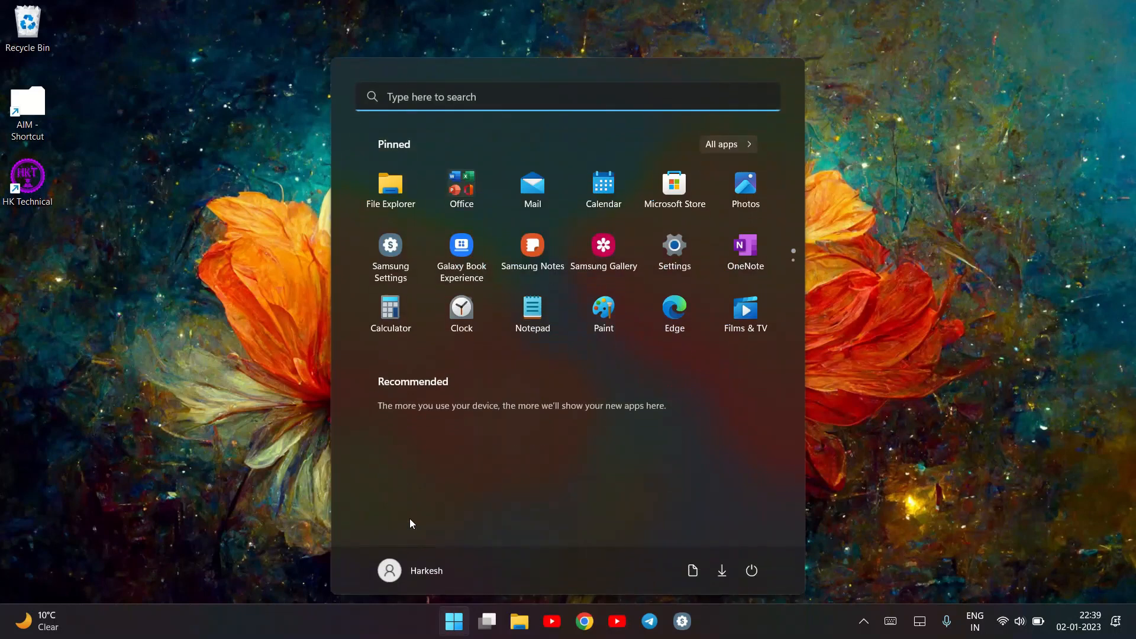
Search 'cmd' in Start to launch a Command Prompt window
text(cmd)
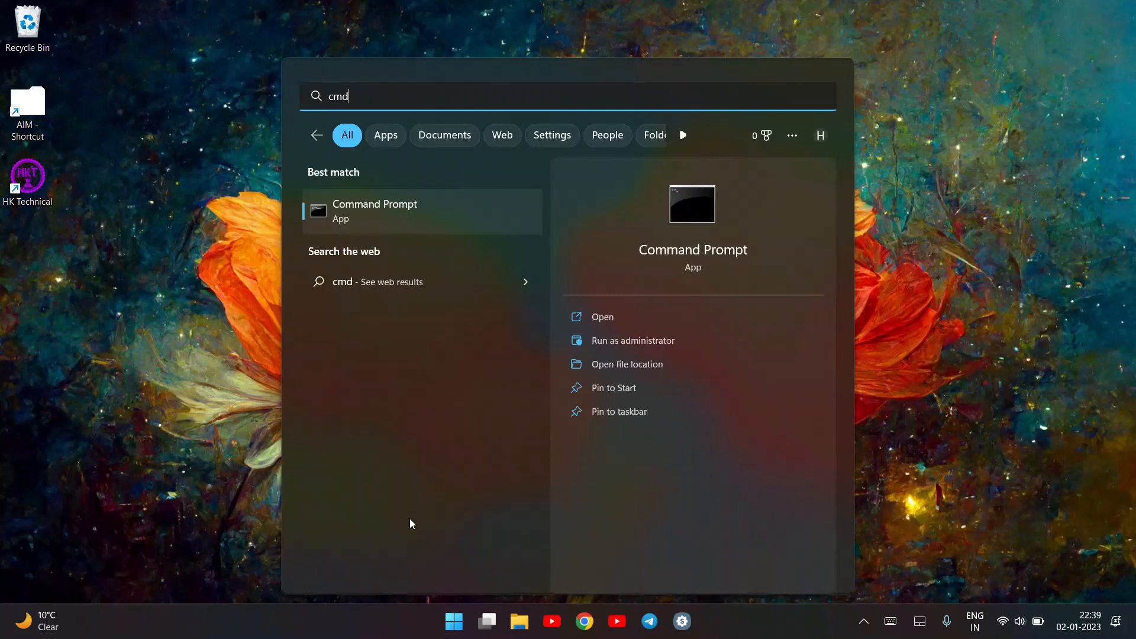
key(Backspace)
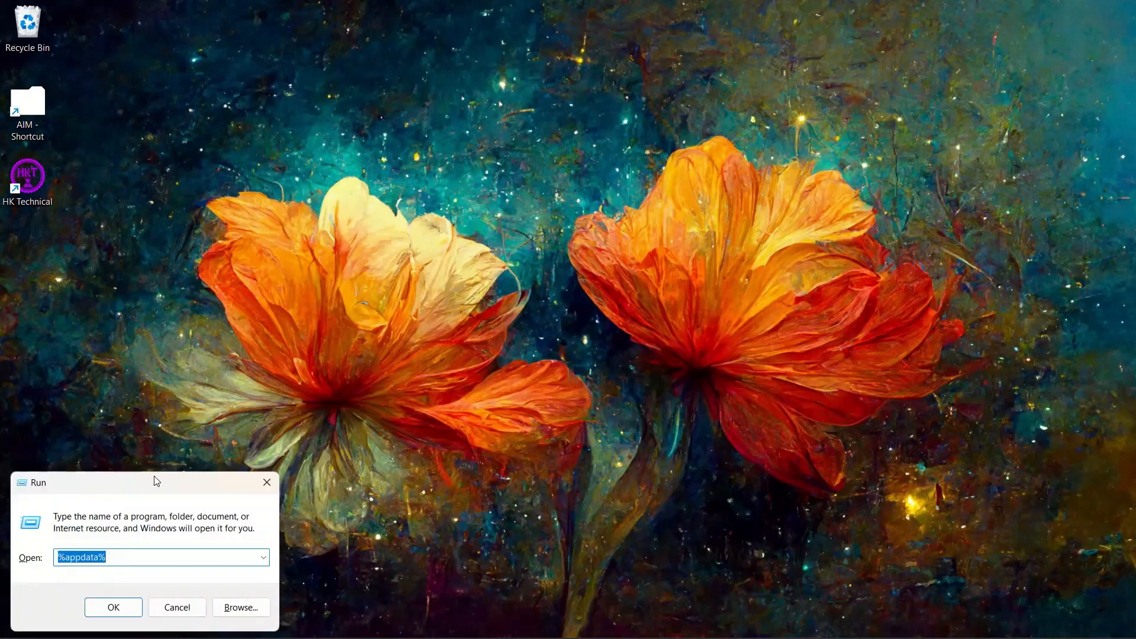
text(cmd)
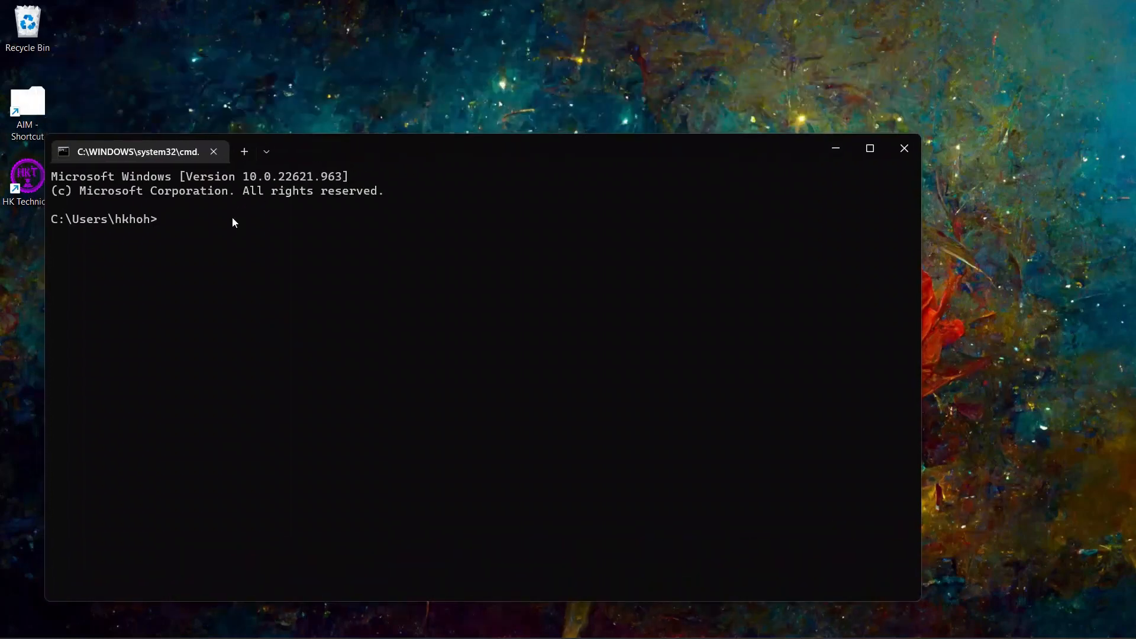
mouse_move(159, 230)
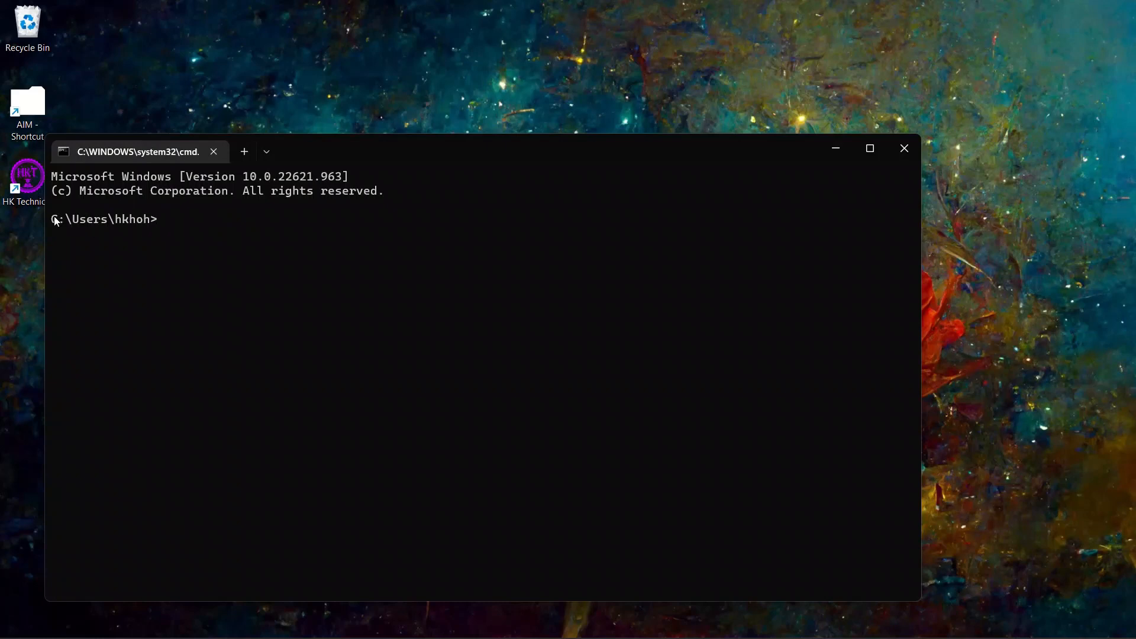
double_click(62, 219)
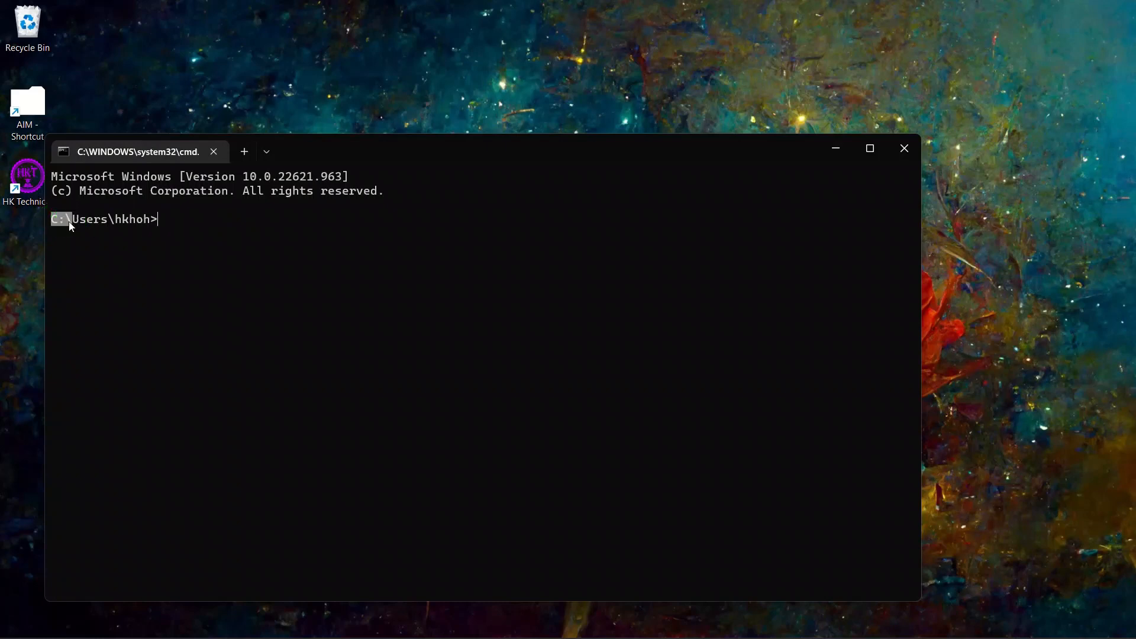
click(72, 219)
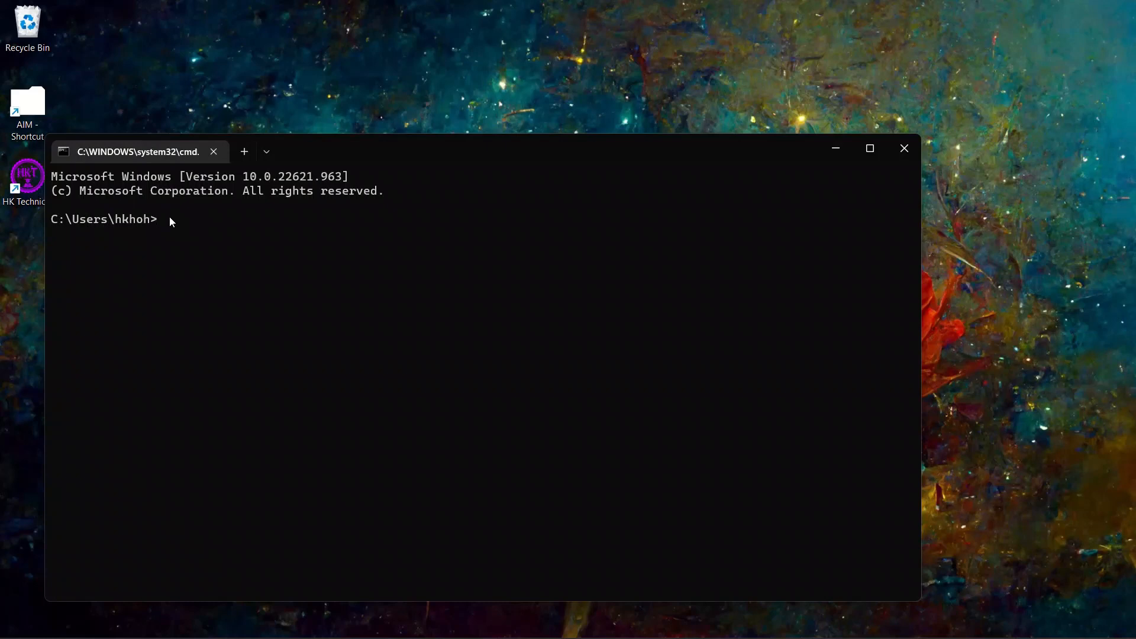
Enter 'power cfg /batteryreport', which fails as 'power' is not a recognized command
text(power)
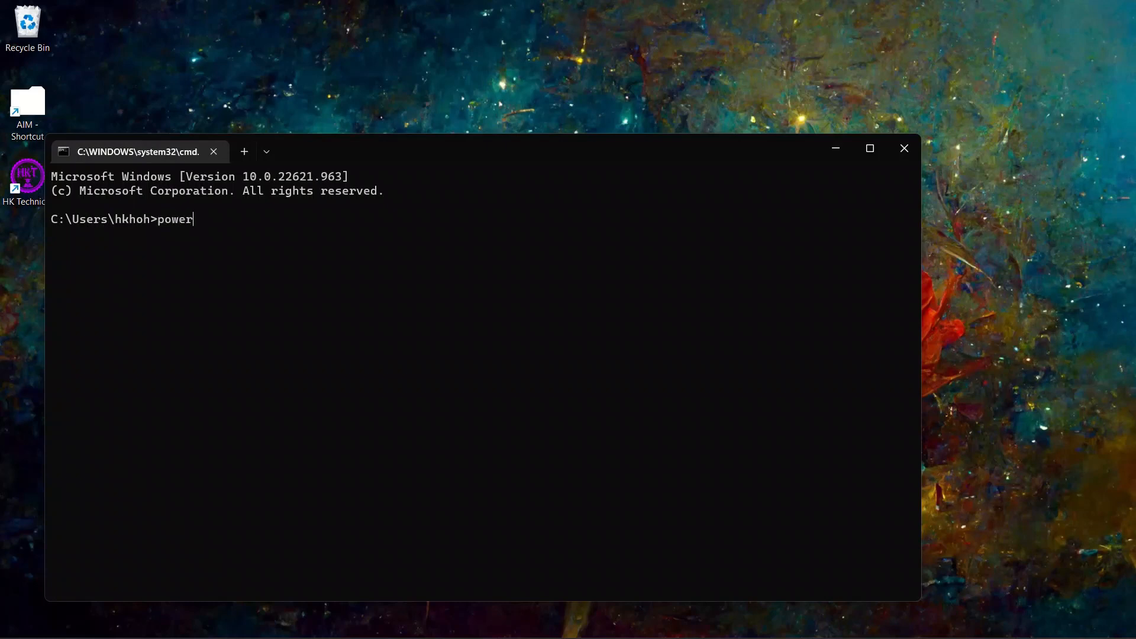
text(cfg)
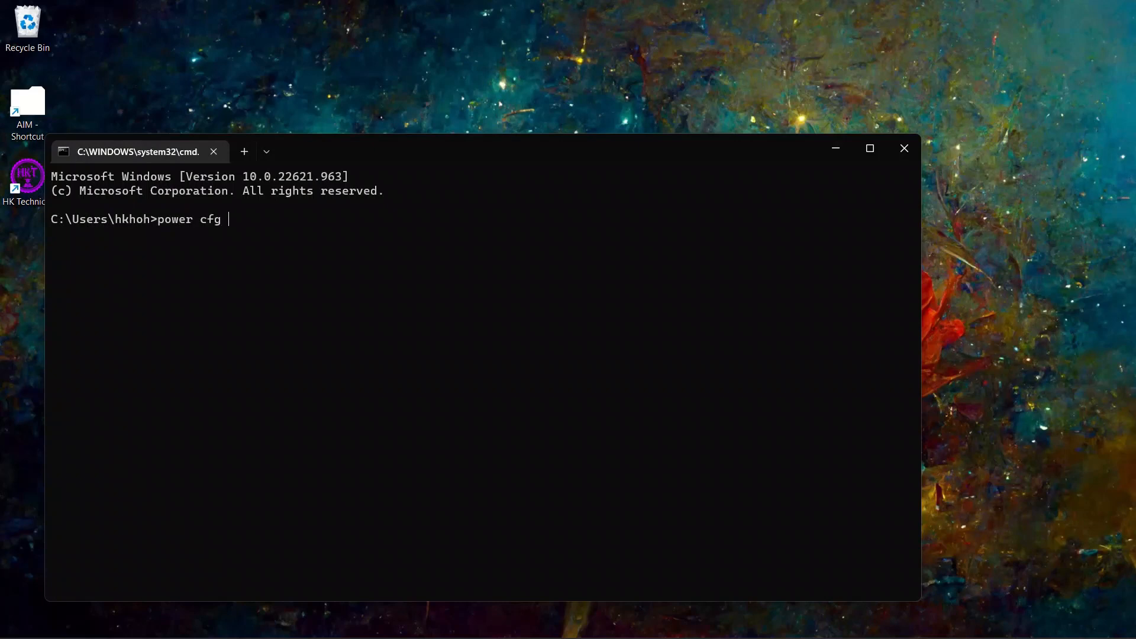
text(/)
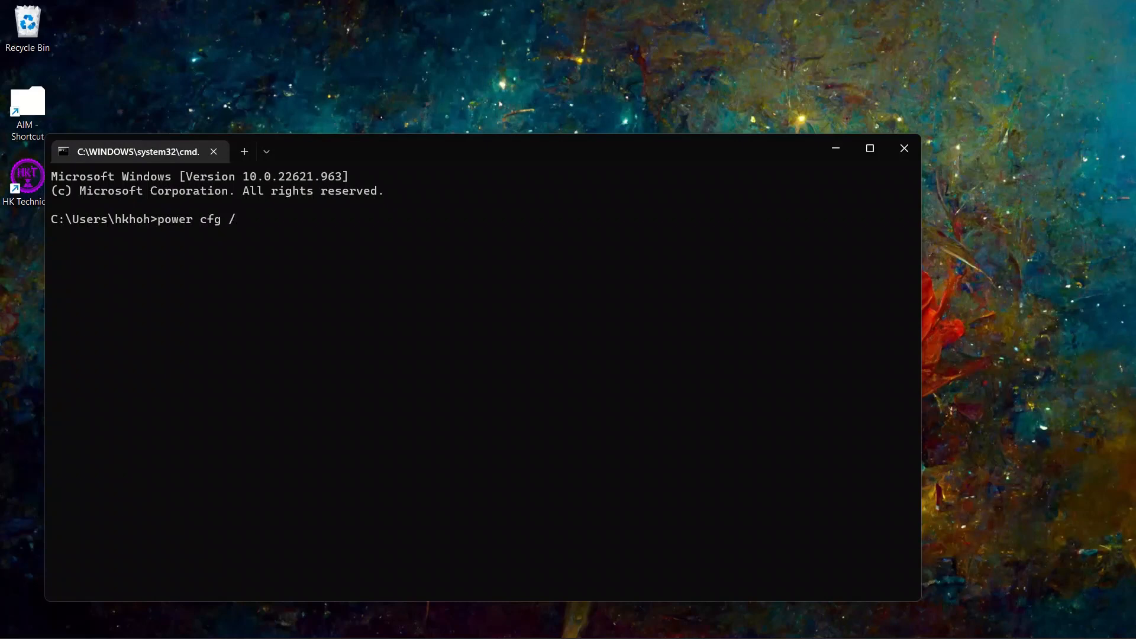
text(r)
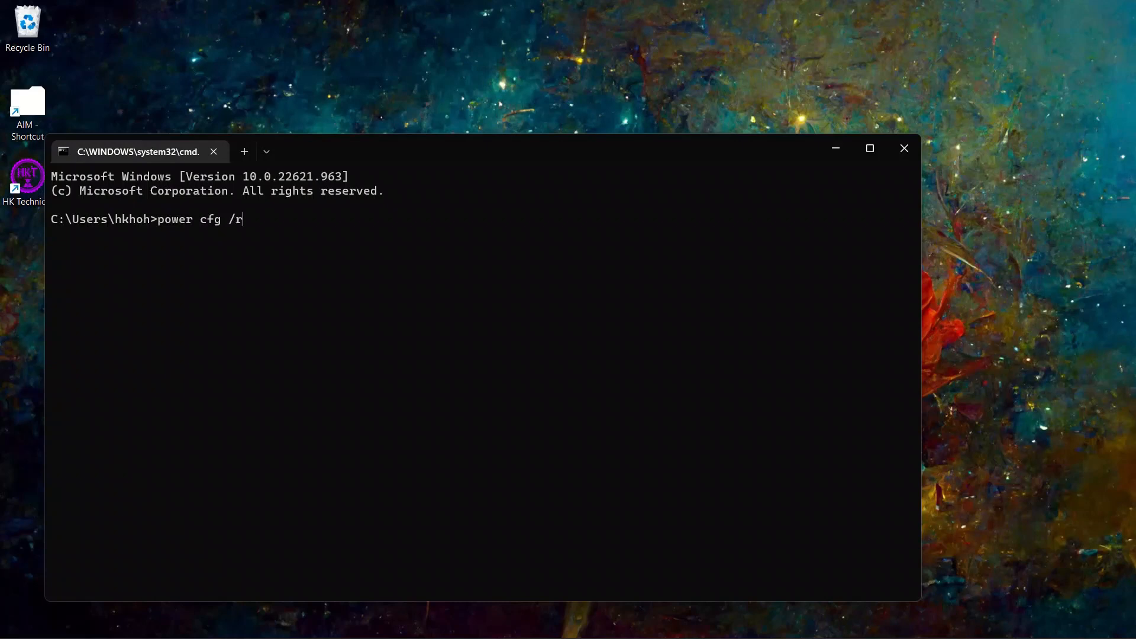
text(batt)
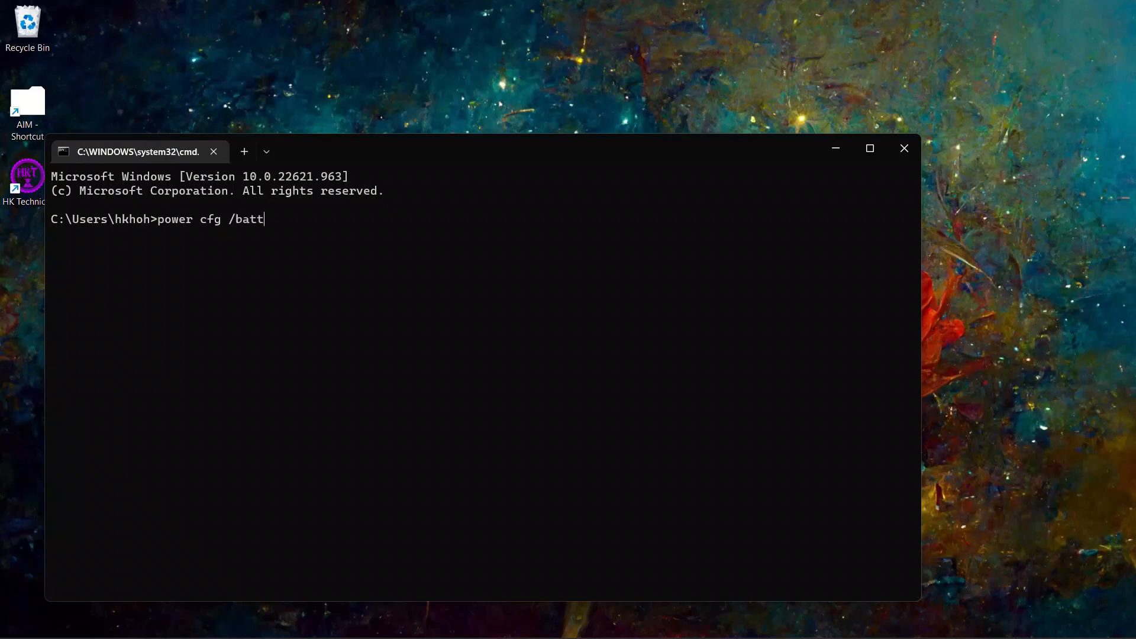
text(ery)
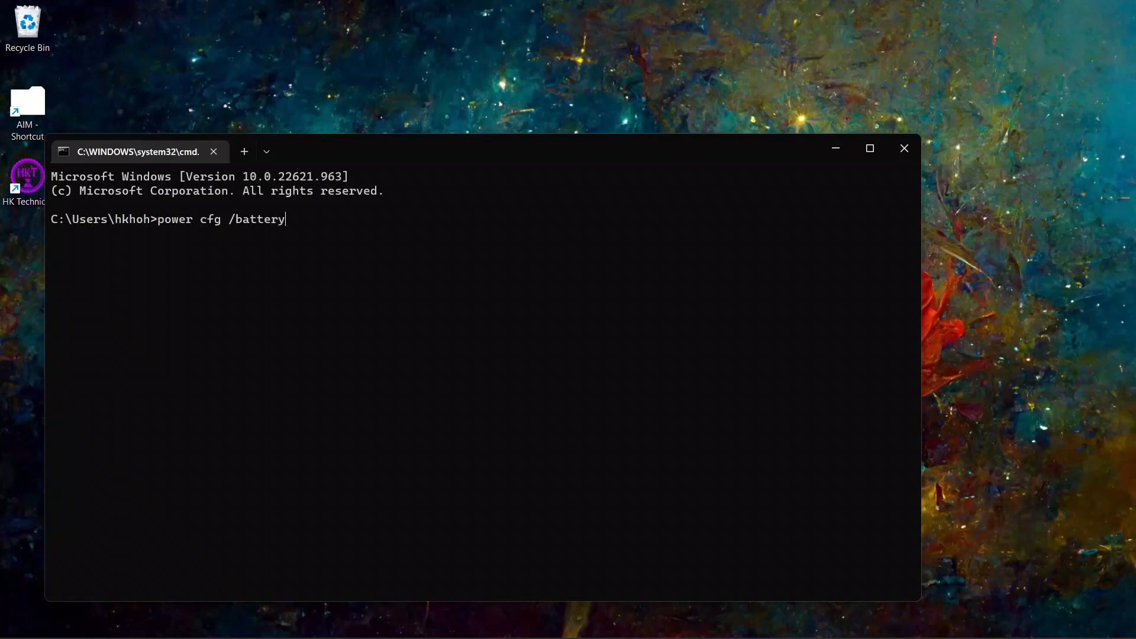
text(report)
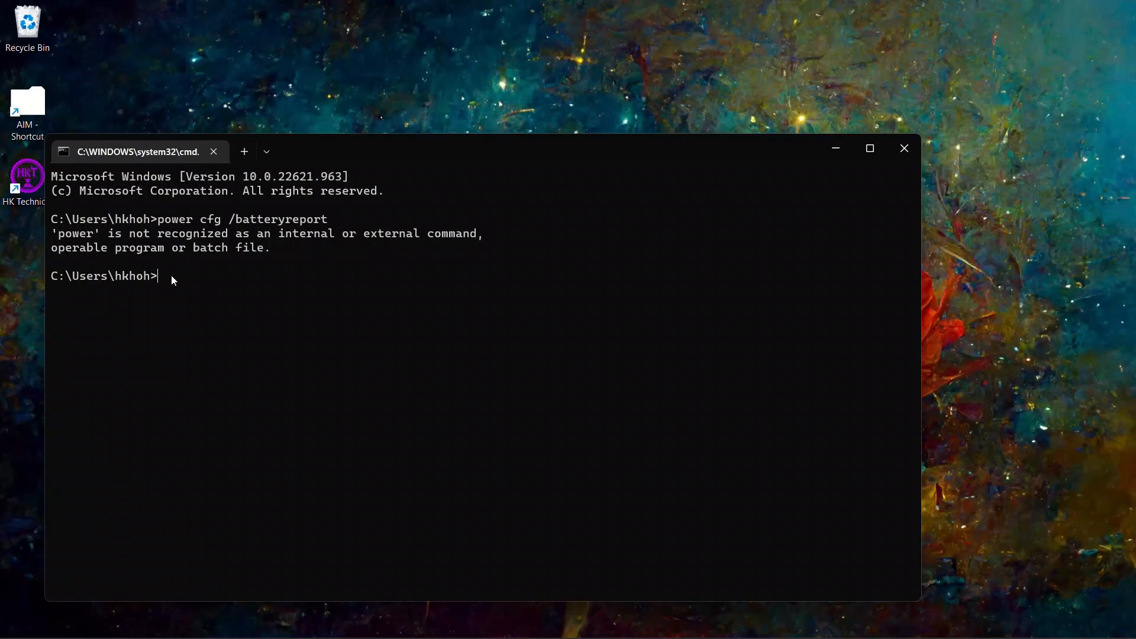
Run 'powercfg /batteryreport' to save battery-report.html in the user folder
text(powe)
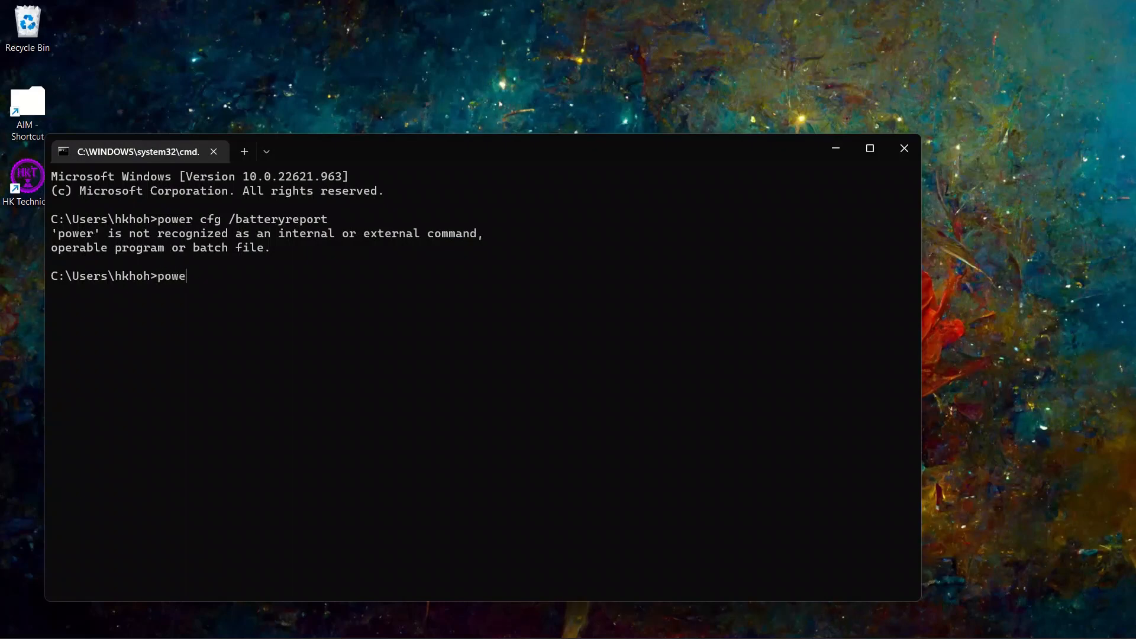
text(cf)
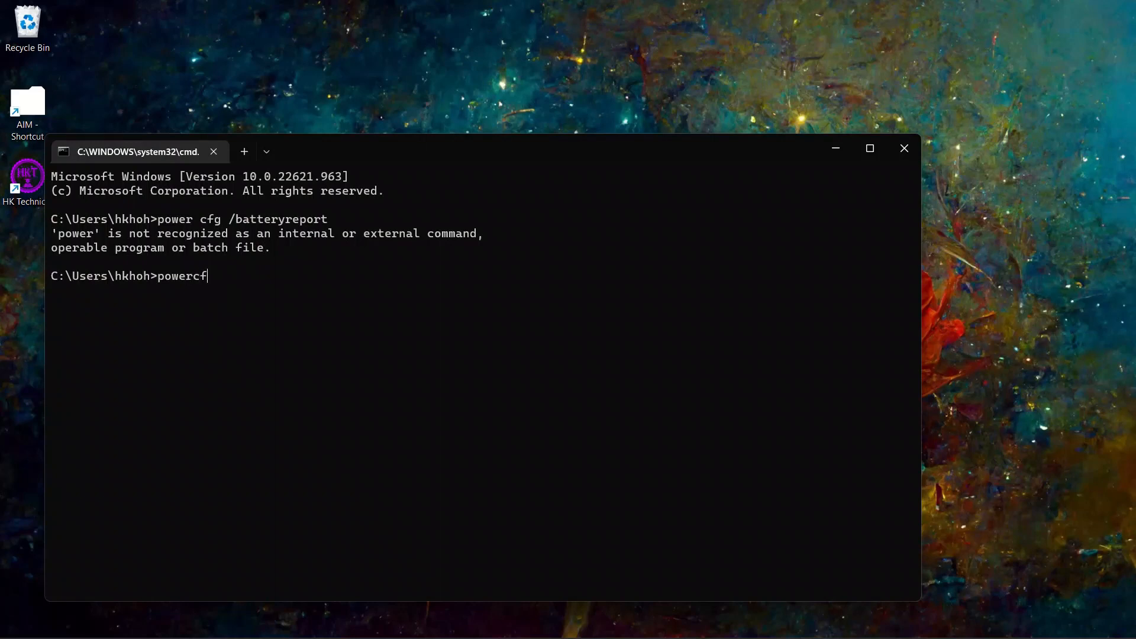
text(g)
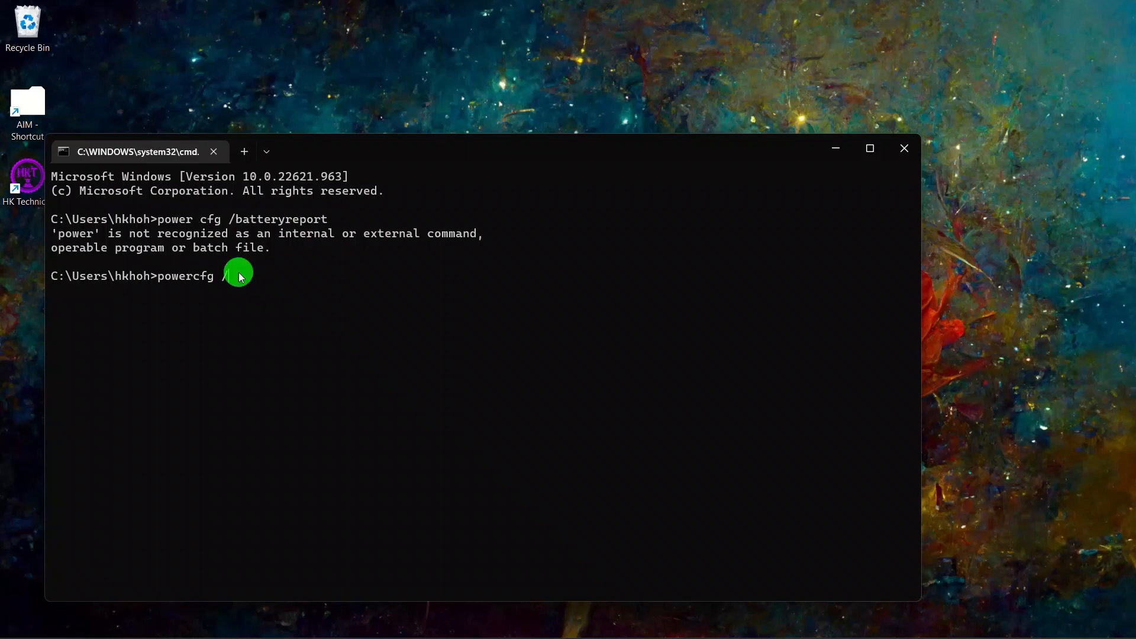
text(/ba)
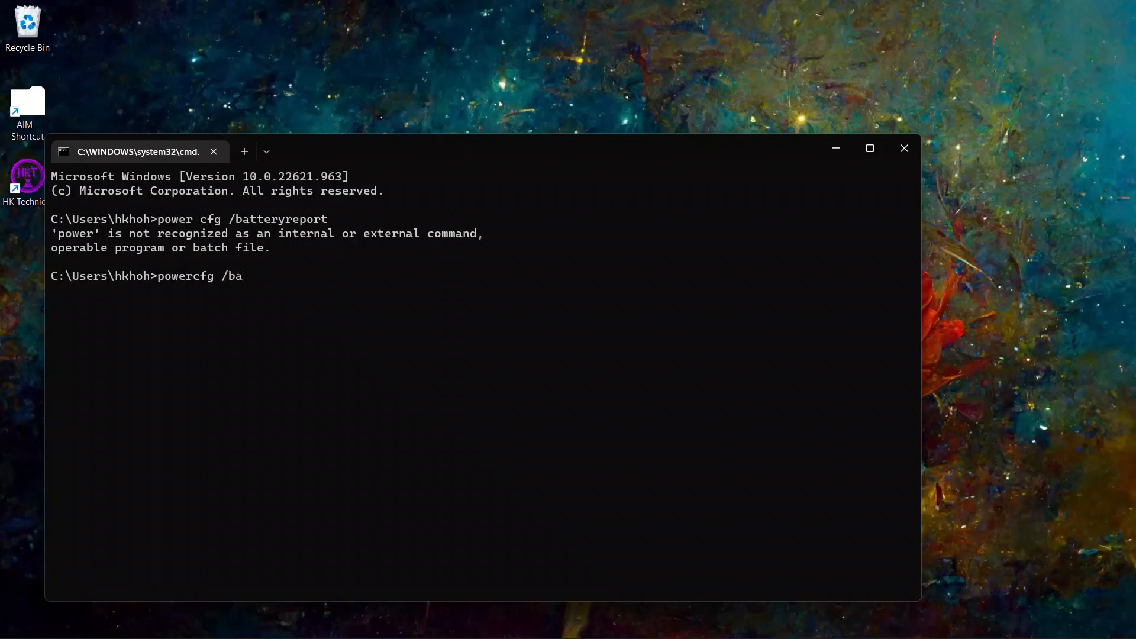
text(tter)
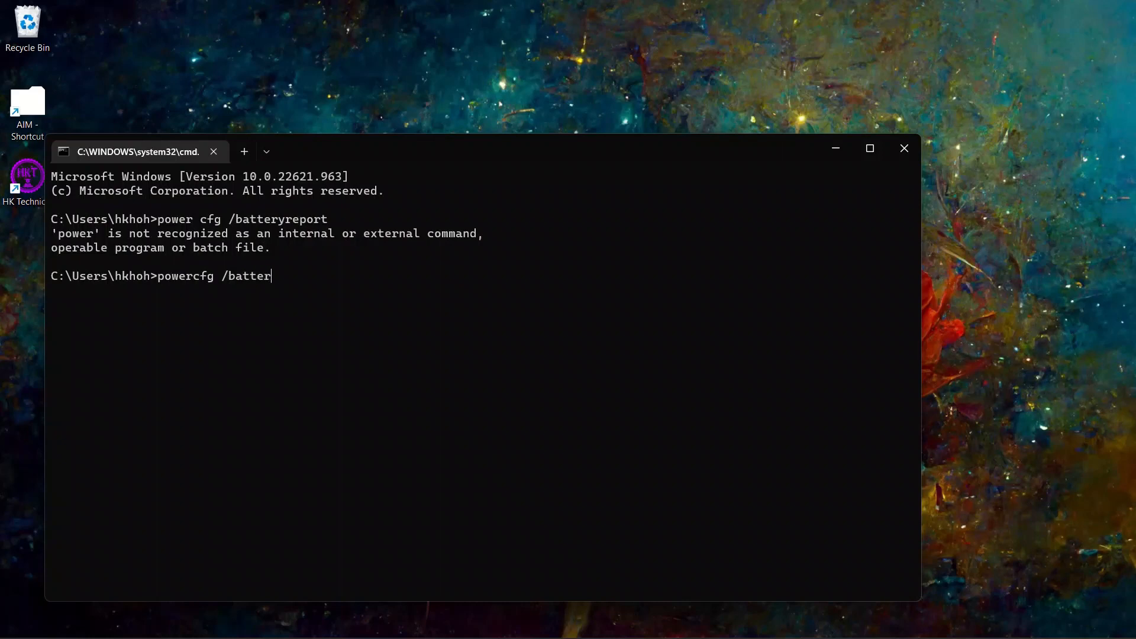
text(report)
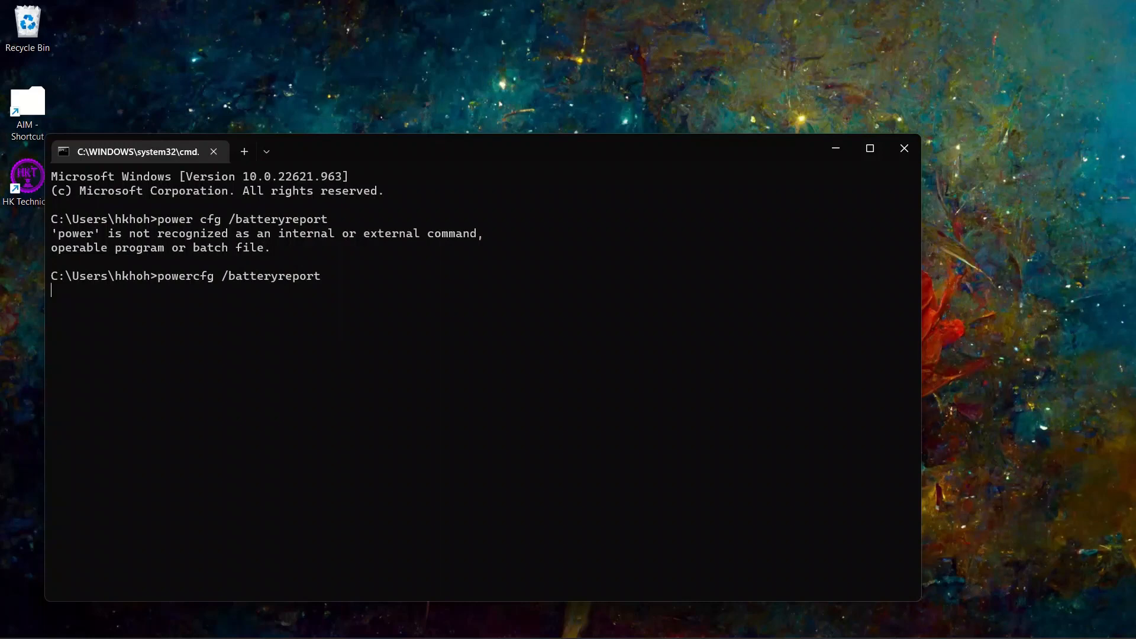
key(enter)
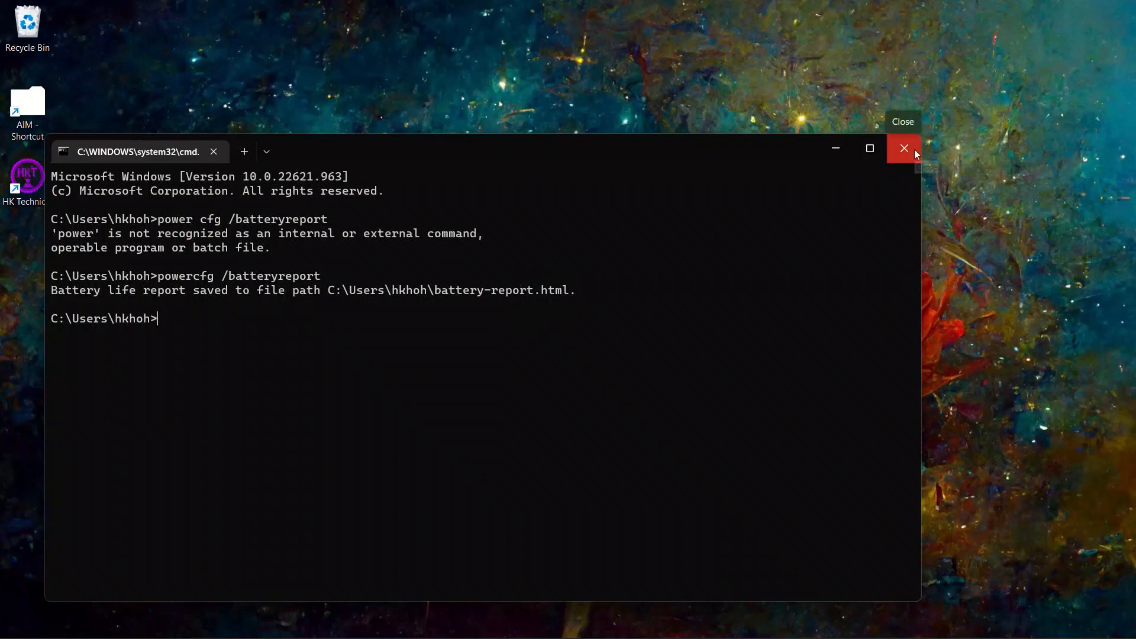
Close Command Prompt and search the battery-report.html path from the Start menu
click(904, 148)
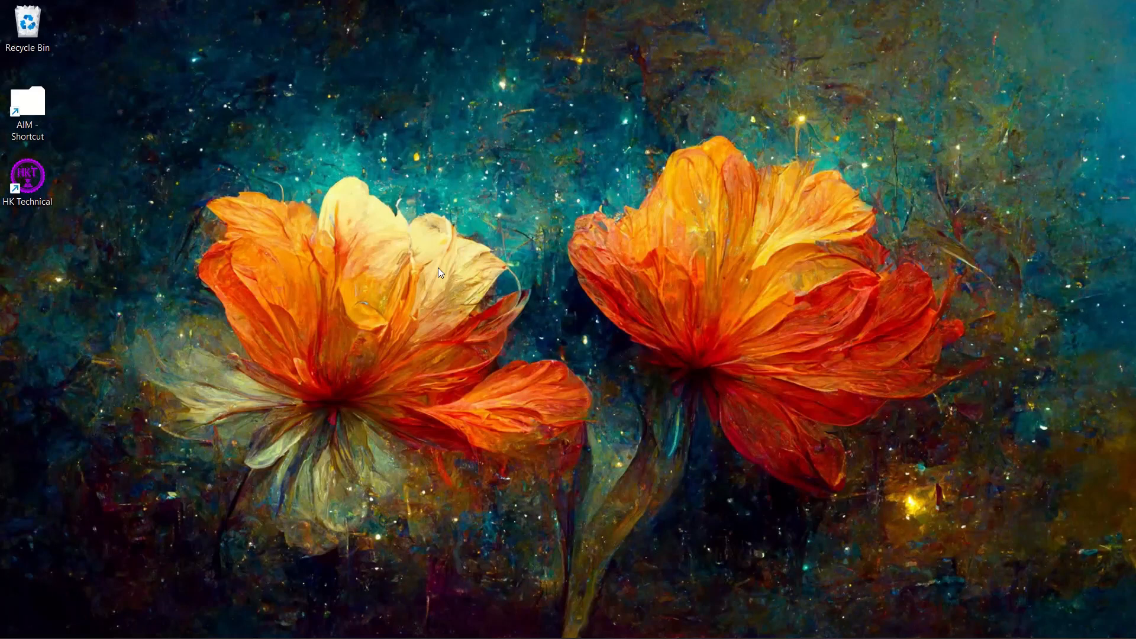
click(453, 621)
text(C:\Users\hkhoh\battery-report.html)
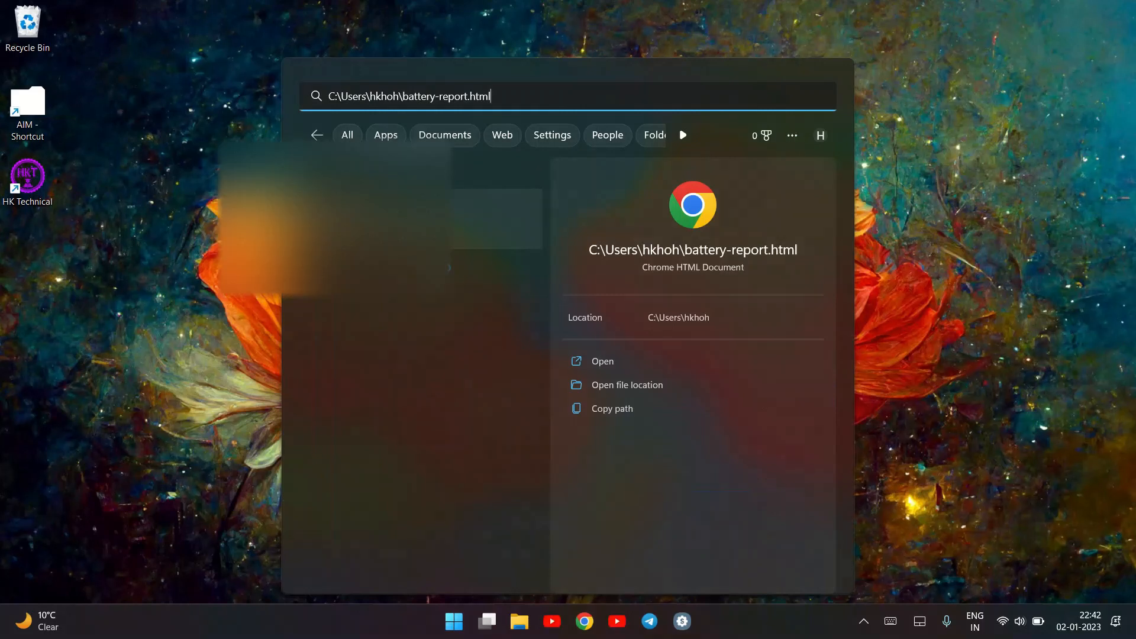
Open battery-report.html in Chrome showing the Installed batteries capacities
click(603, 361)
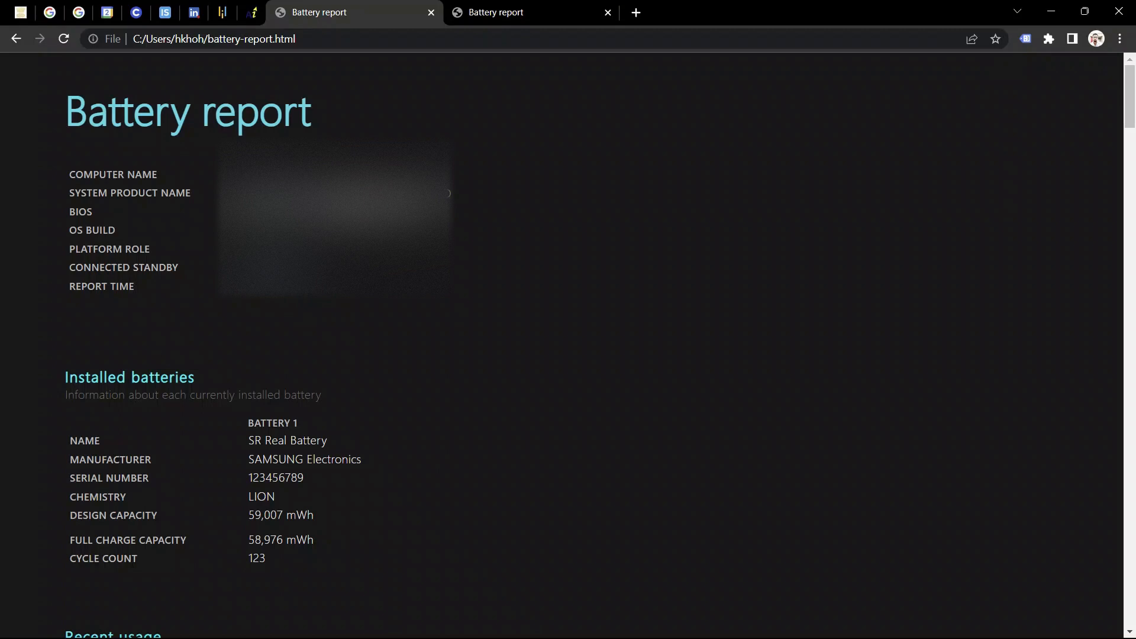
click(268, 39)
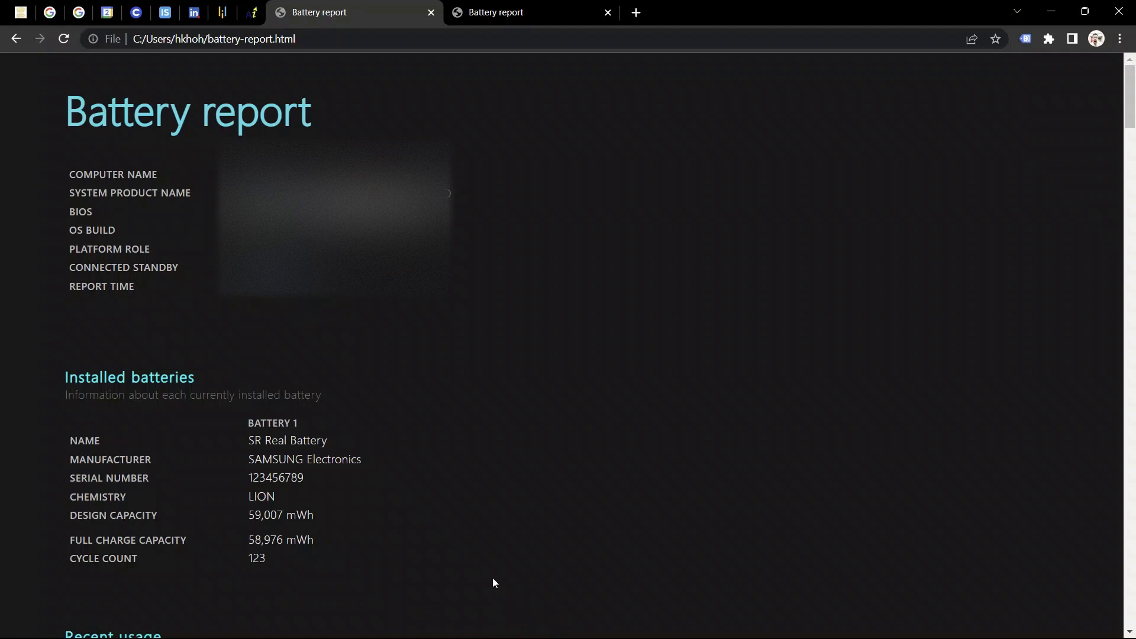
Scroll past Recent usage and Usage history to the Battery capacity history table
scroll(down, 3)
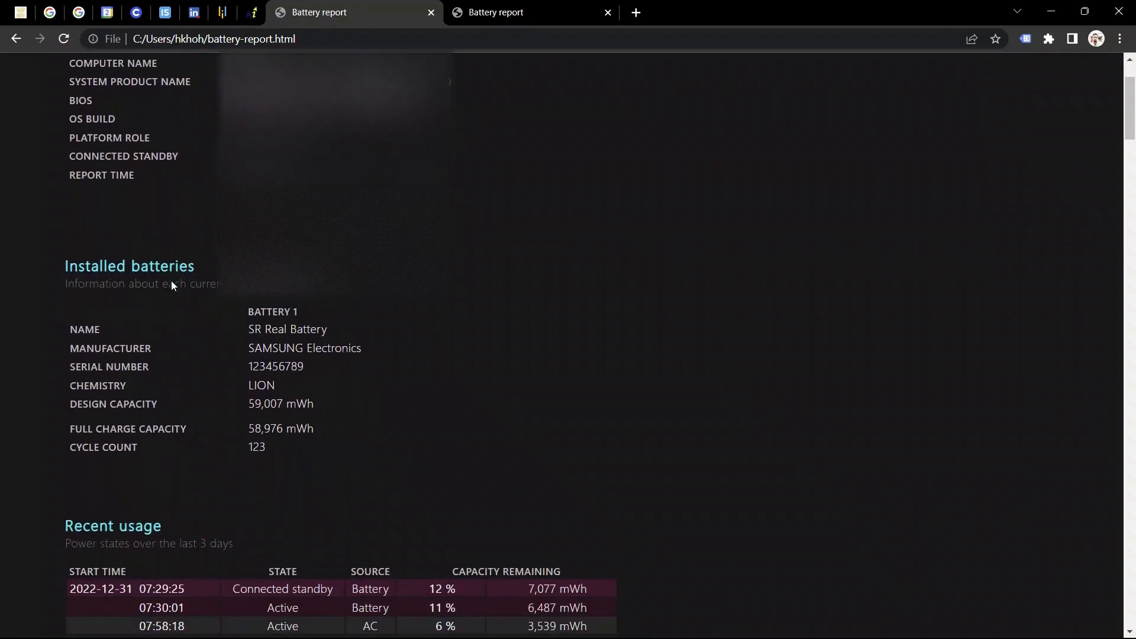
scroll(up, 3)
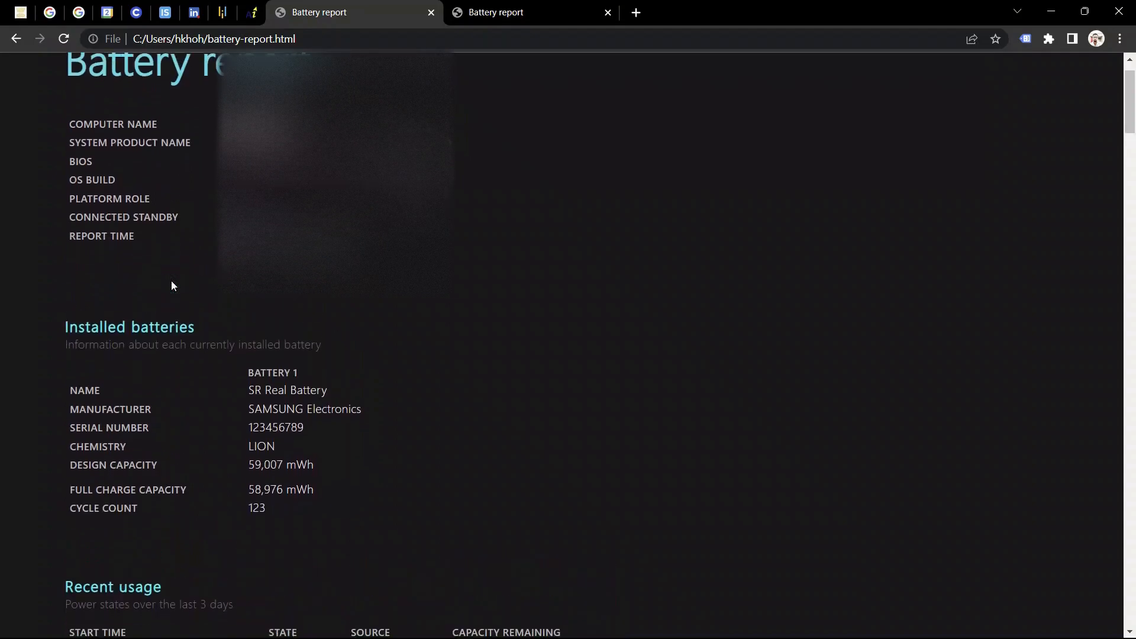
scroll(down, 3)
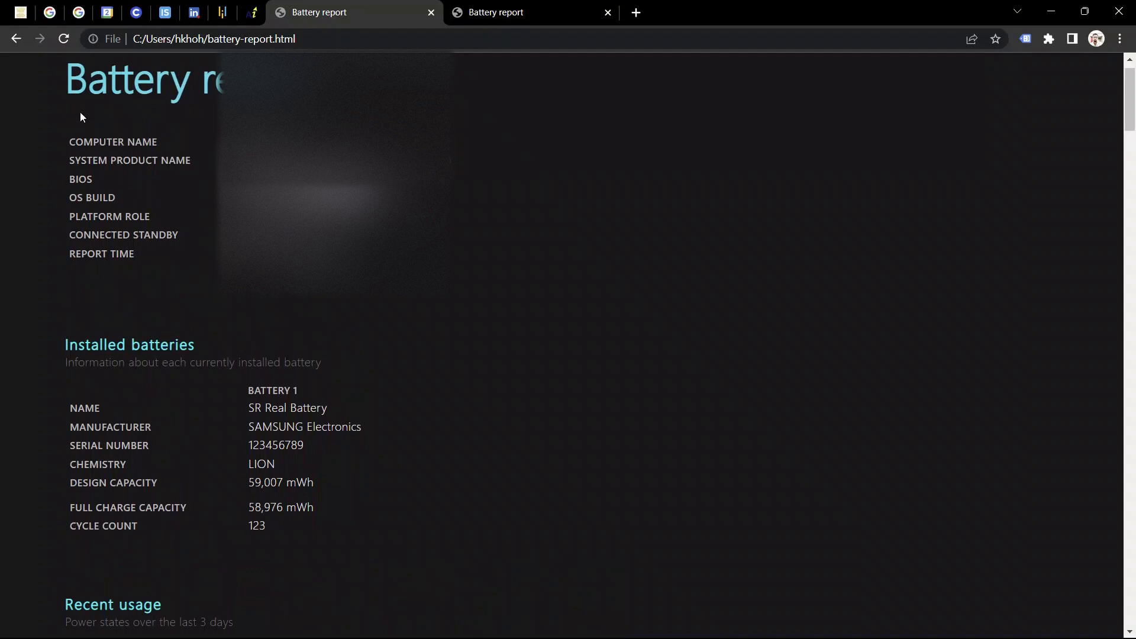
scroll(down, 3)
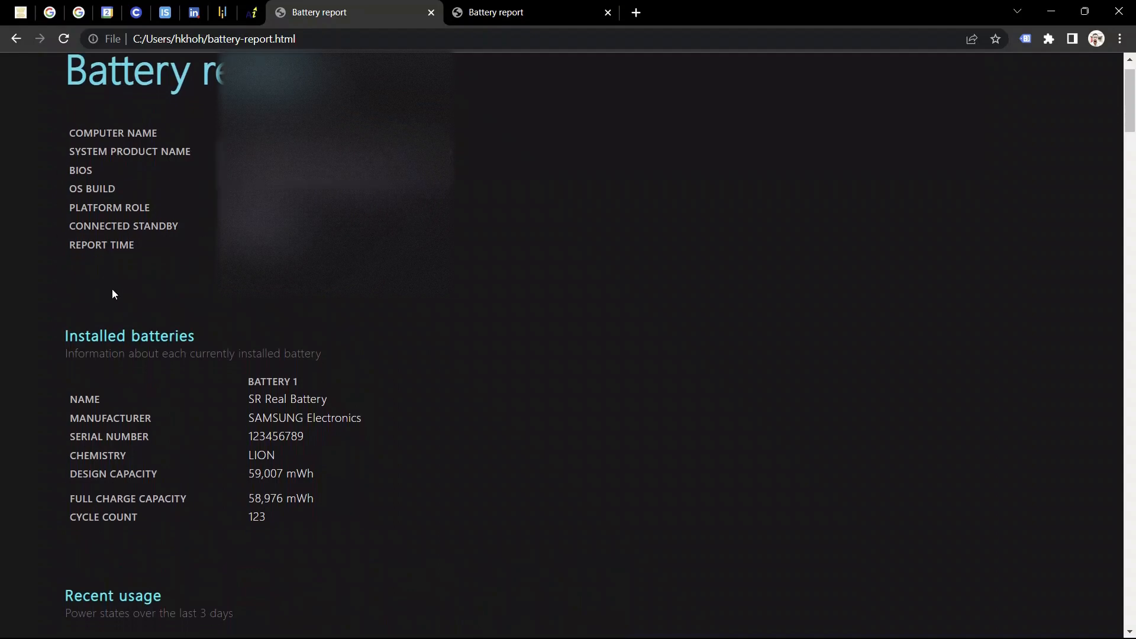
scroll(down, 3)
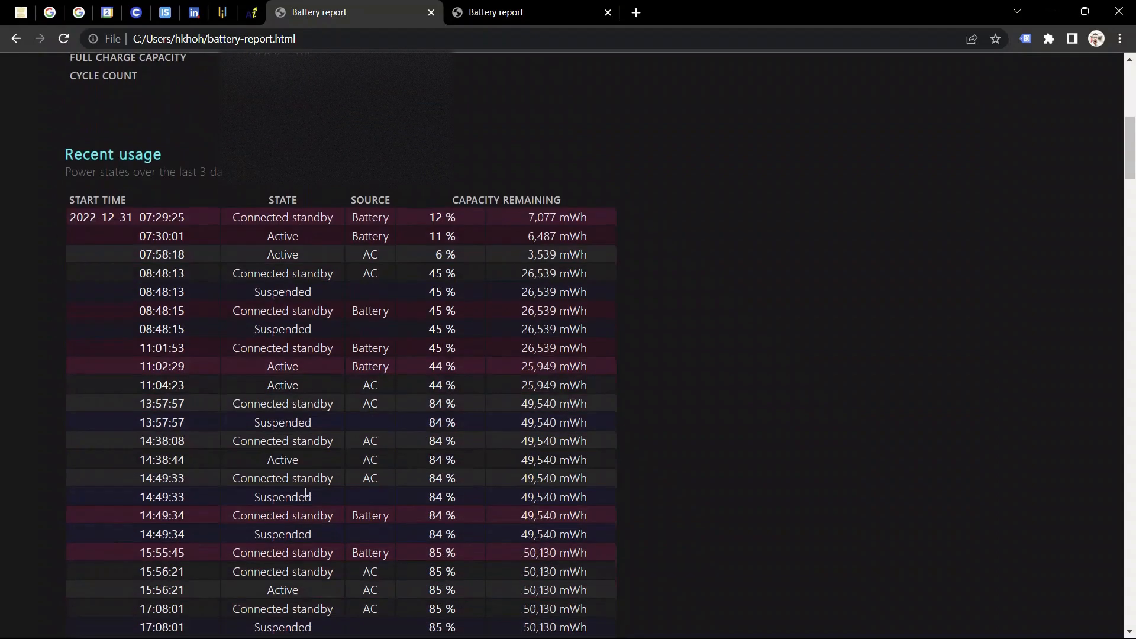
scroll(down, 3)
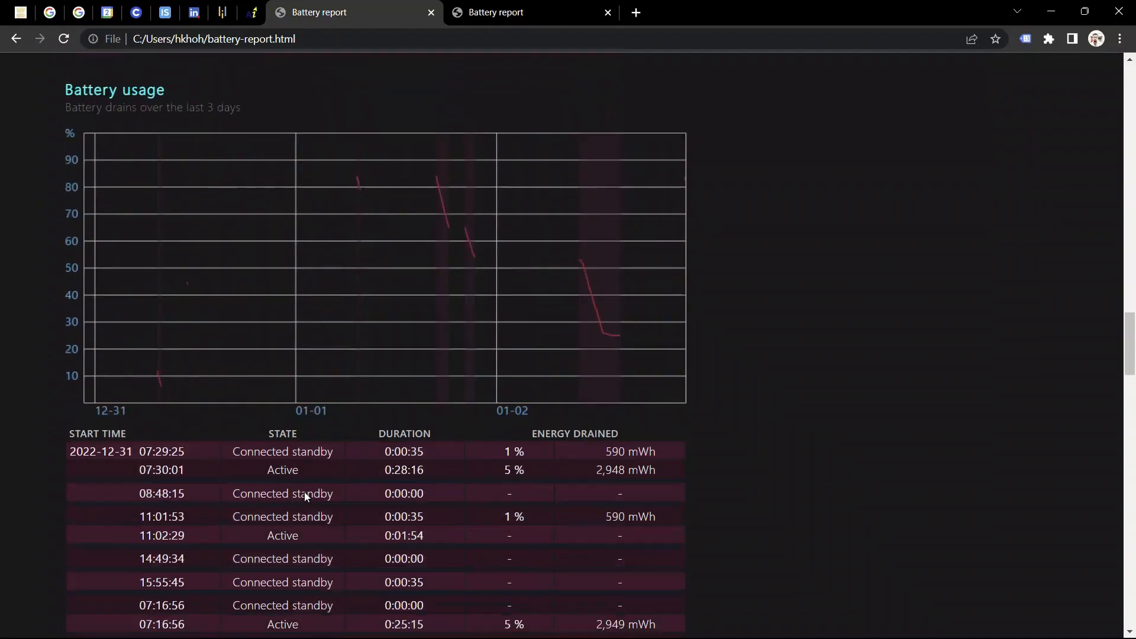
scroll(down, 3)
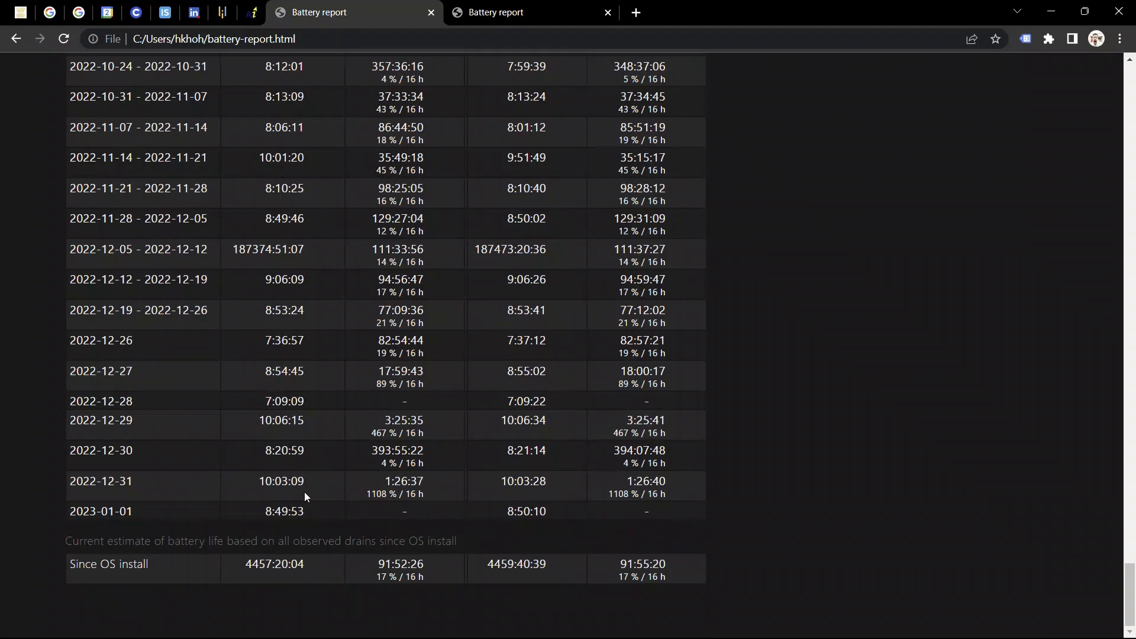
scroll(down, 3)
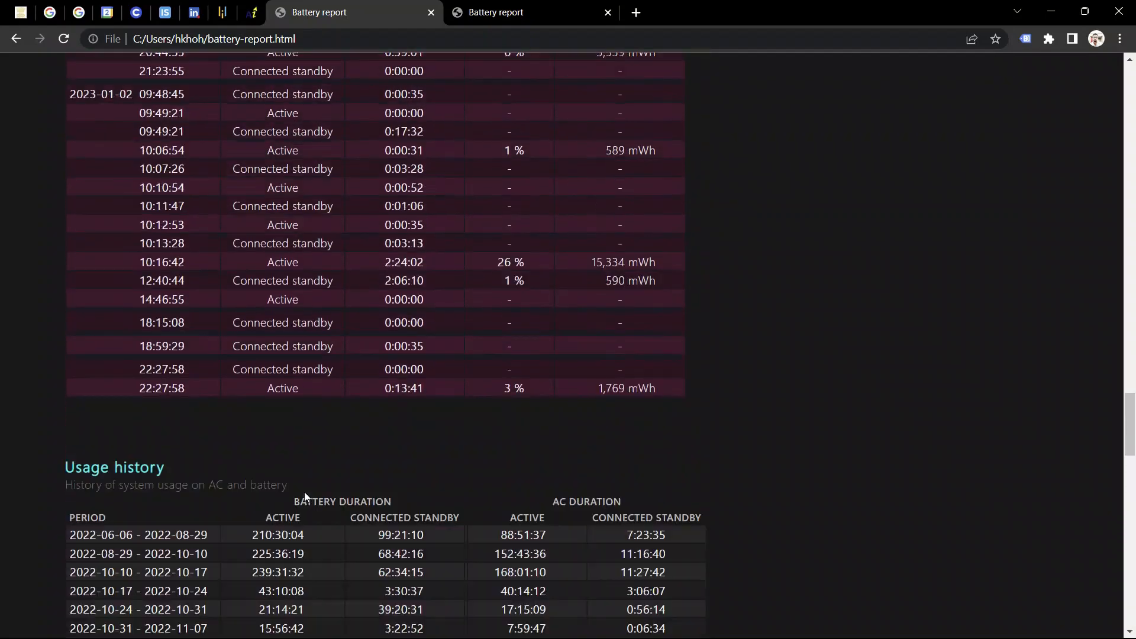
scroll(down, 3)
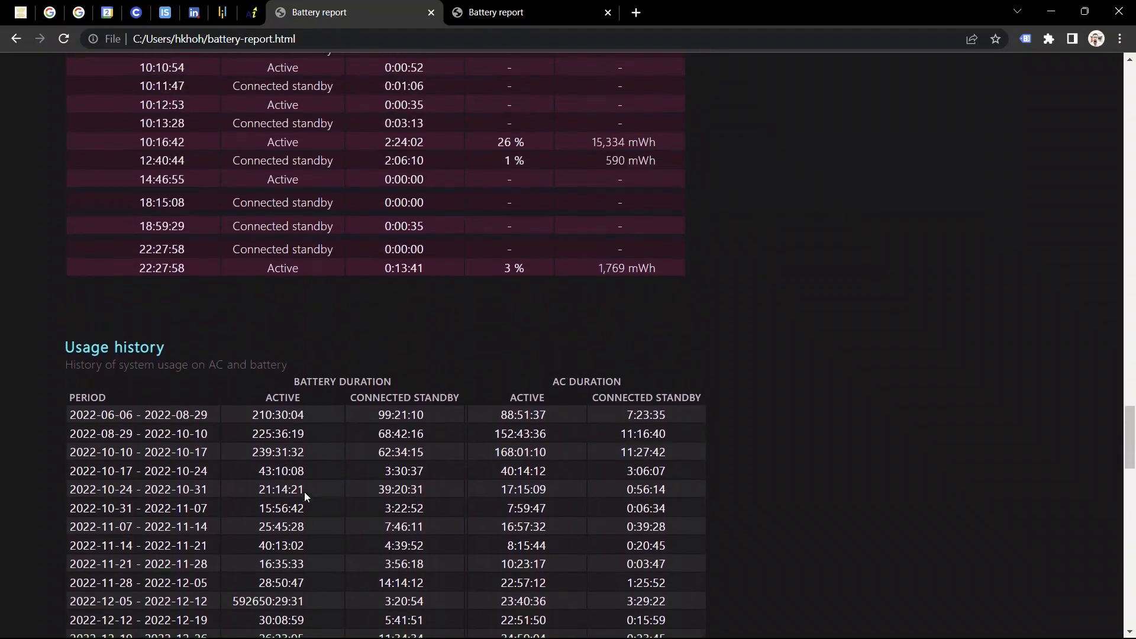
scroll(down, 3)
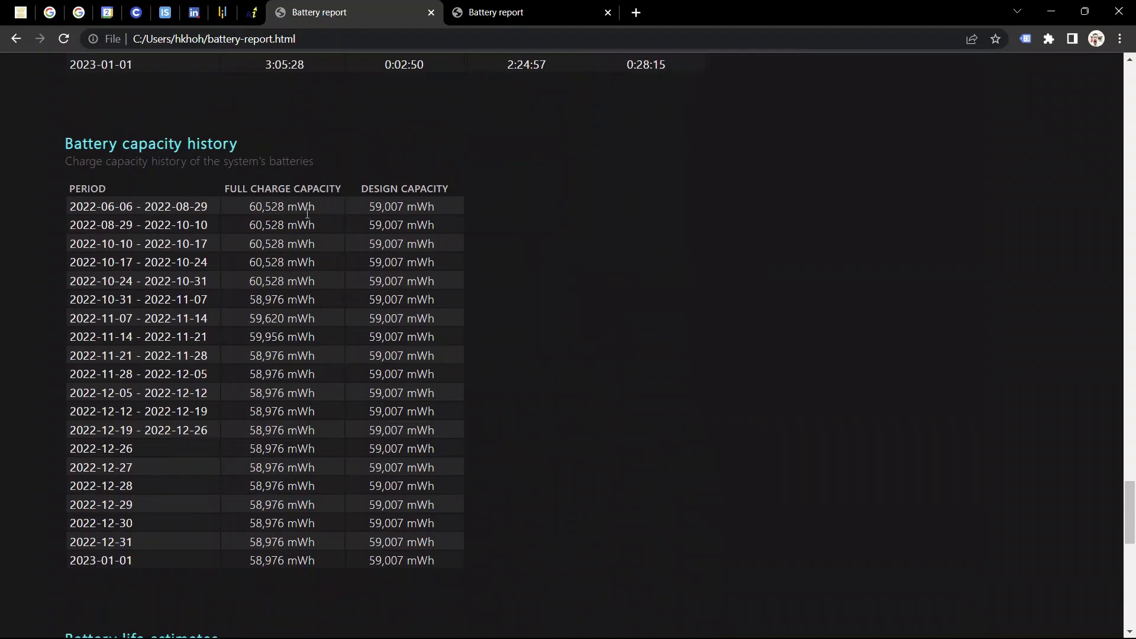
click(253, 207)
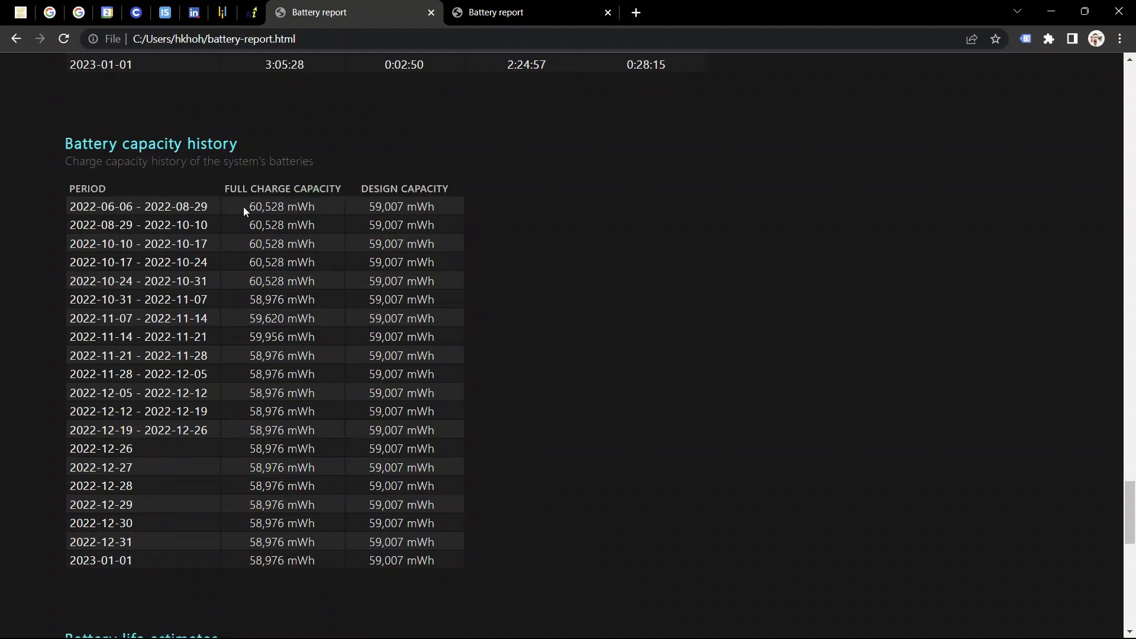
double_click(265, 207)
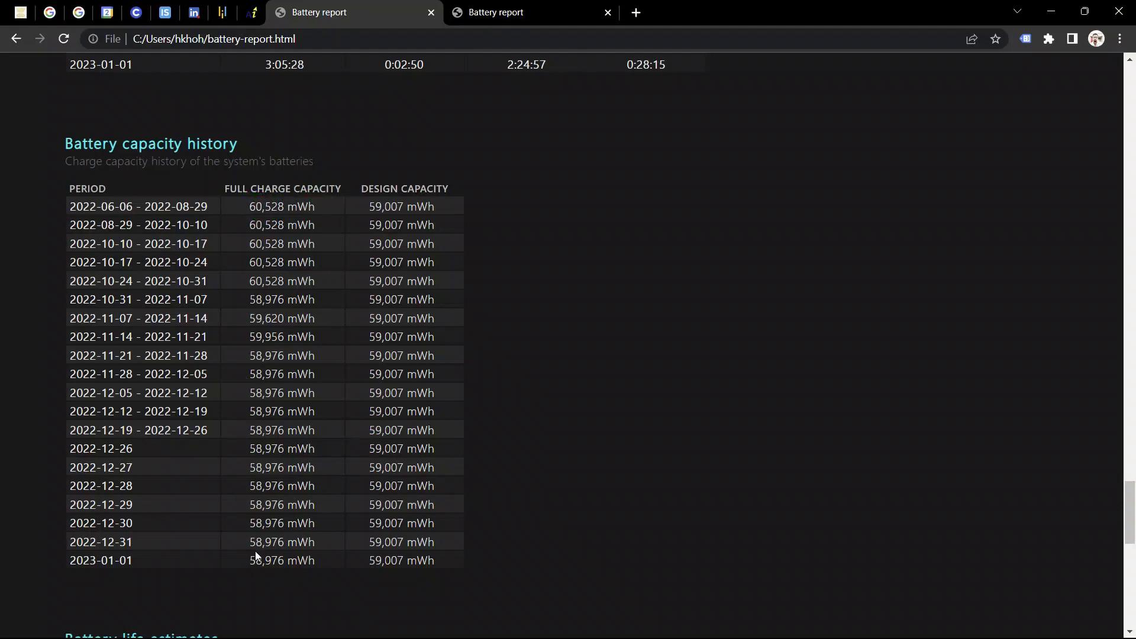
double_click(258, 561)
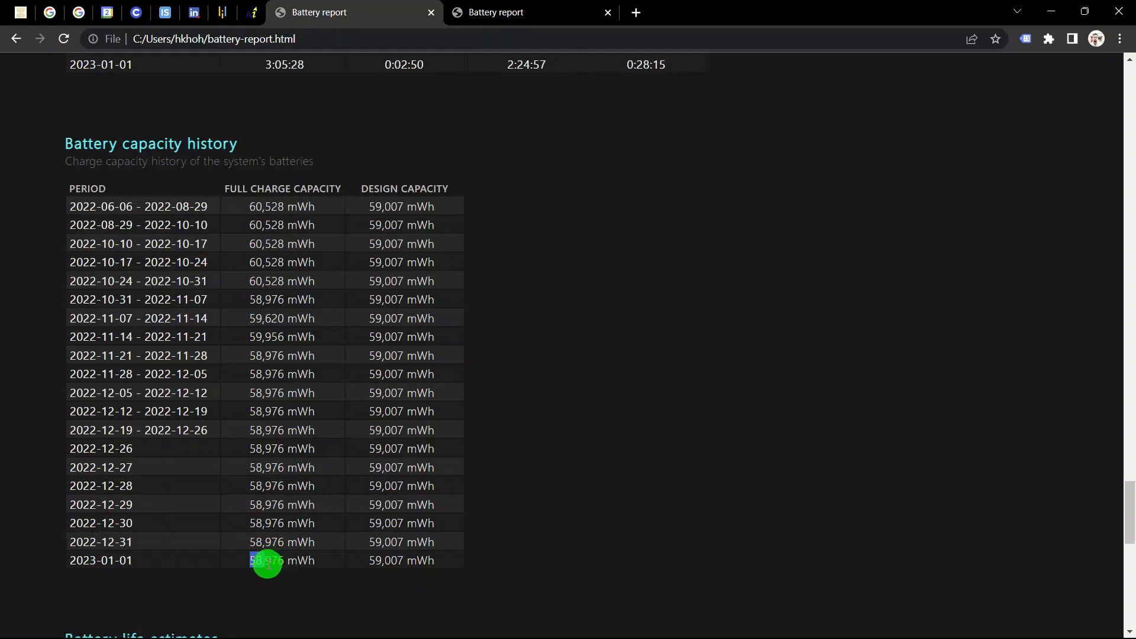
mouse_move(296, 384)
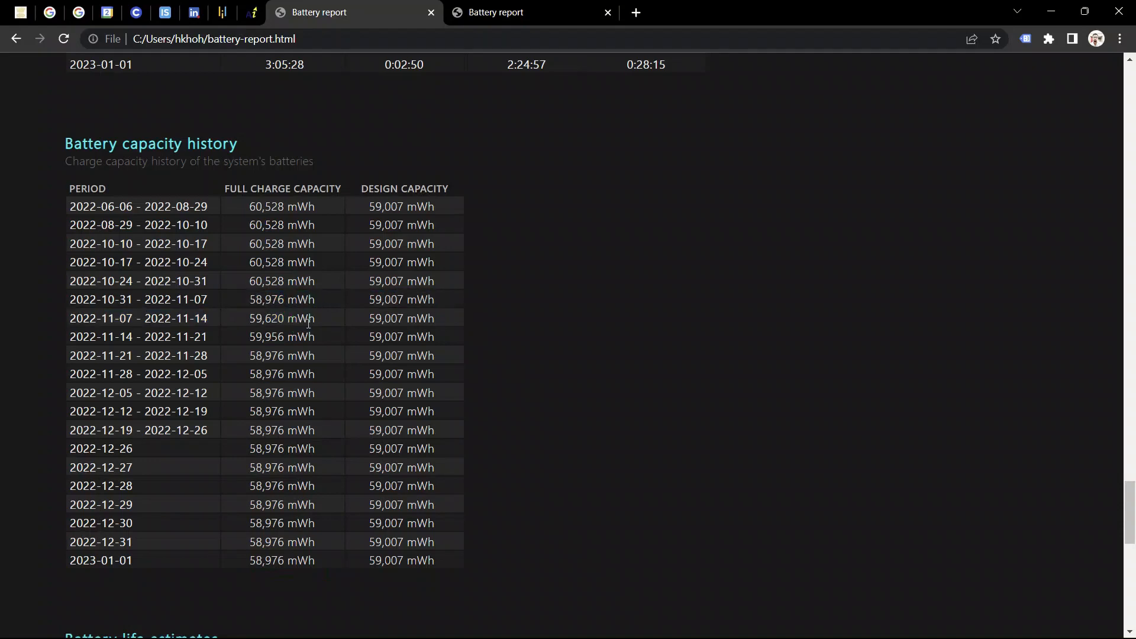
double_click(281, 300)
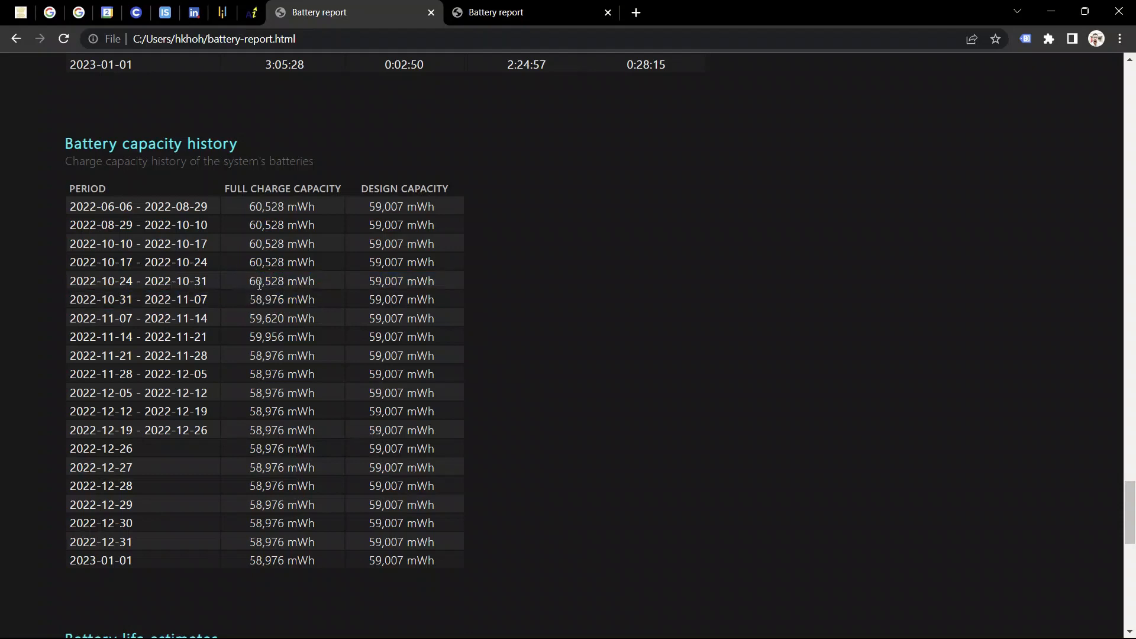
double_click(274, 282)
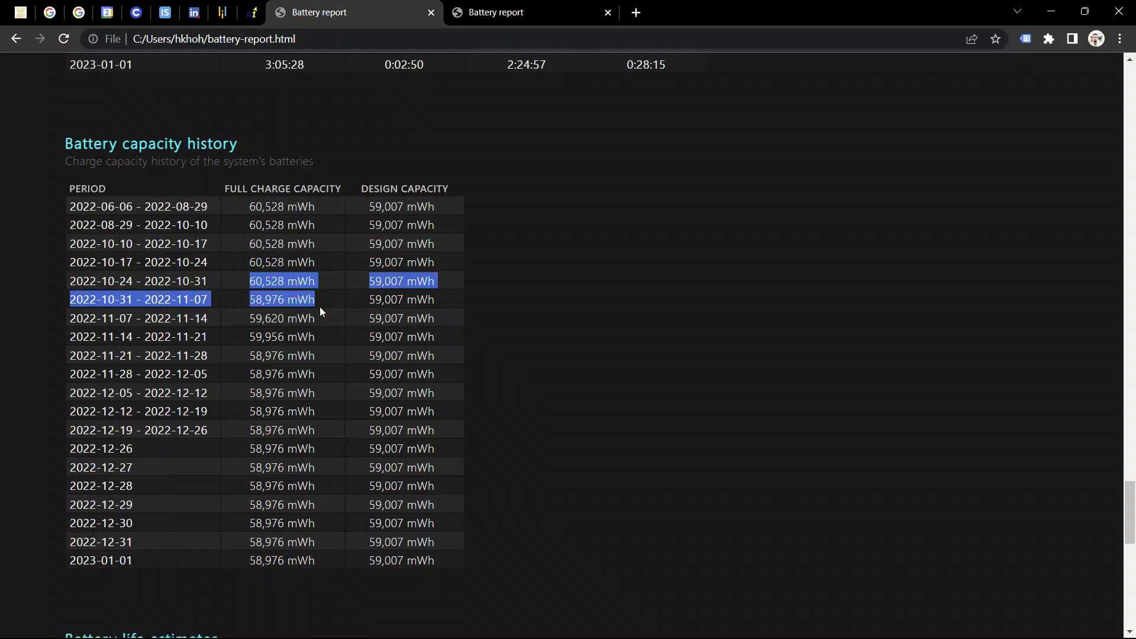
click(253, 281)
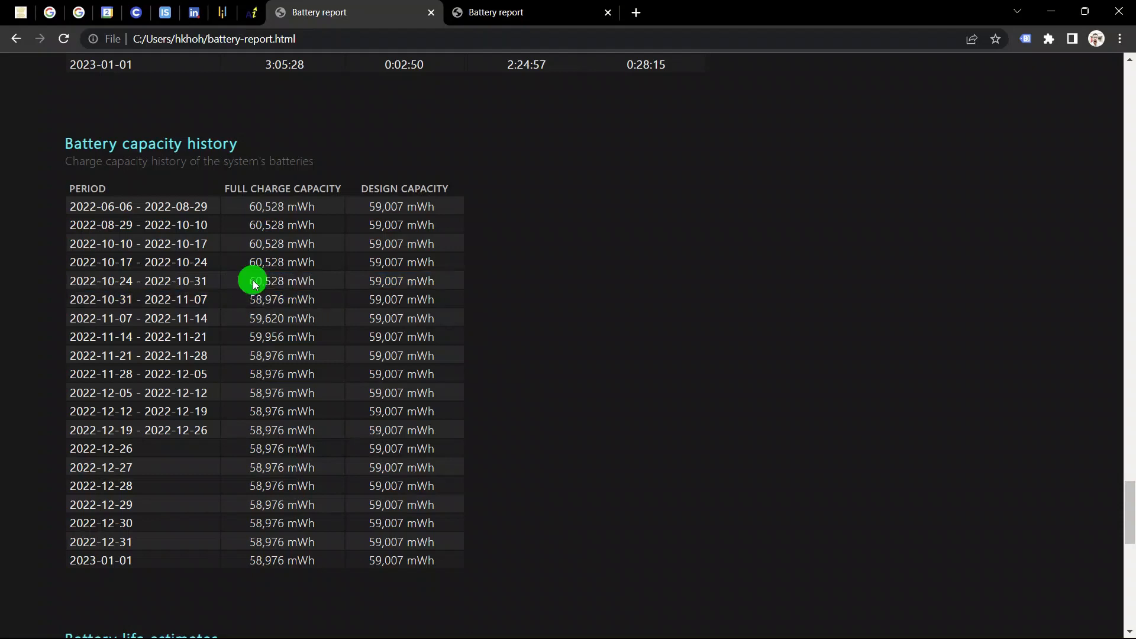
drag(254, 281, 308, 299)
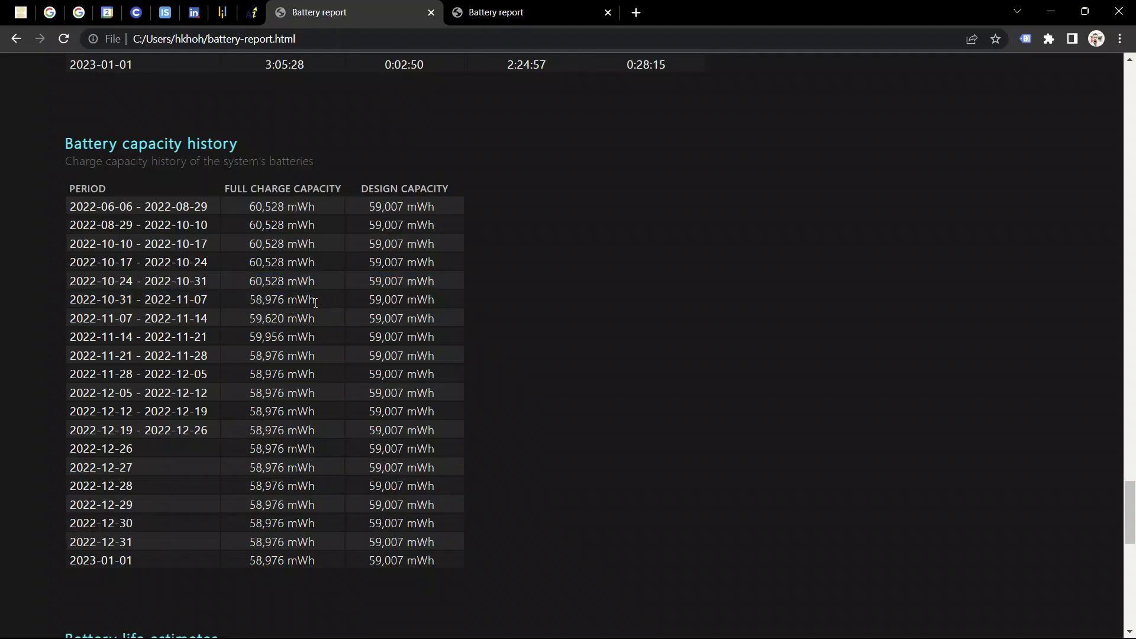
drag(283, 281, 308, 299)
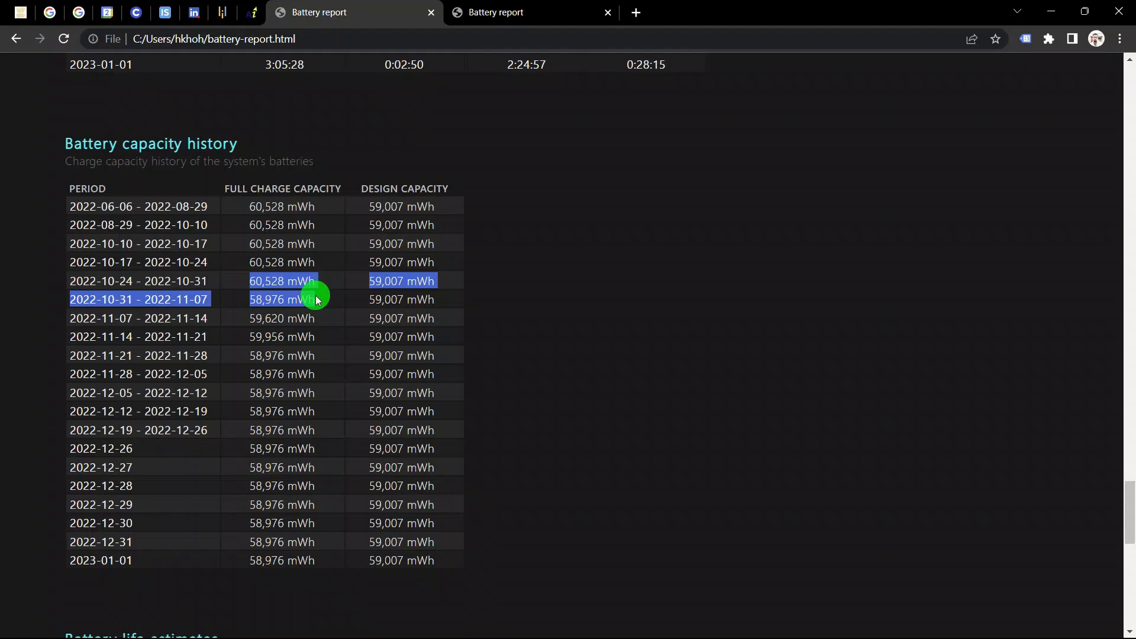
click(316, 300)
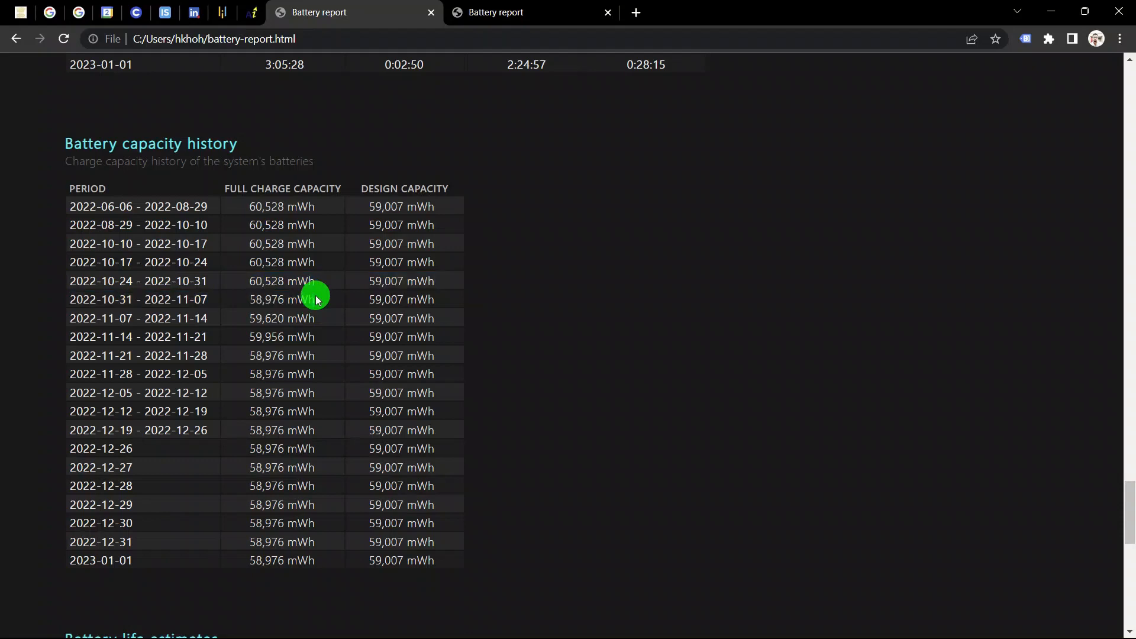
Scroll to the end of the Battery life estimates table with the since-OS-install estimate
scroll(down, 3)
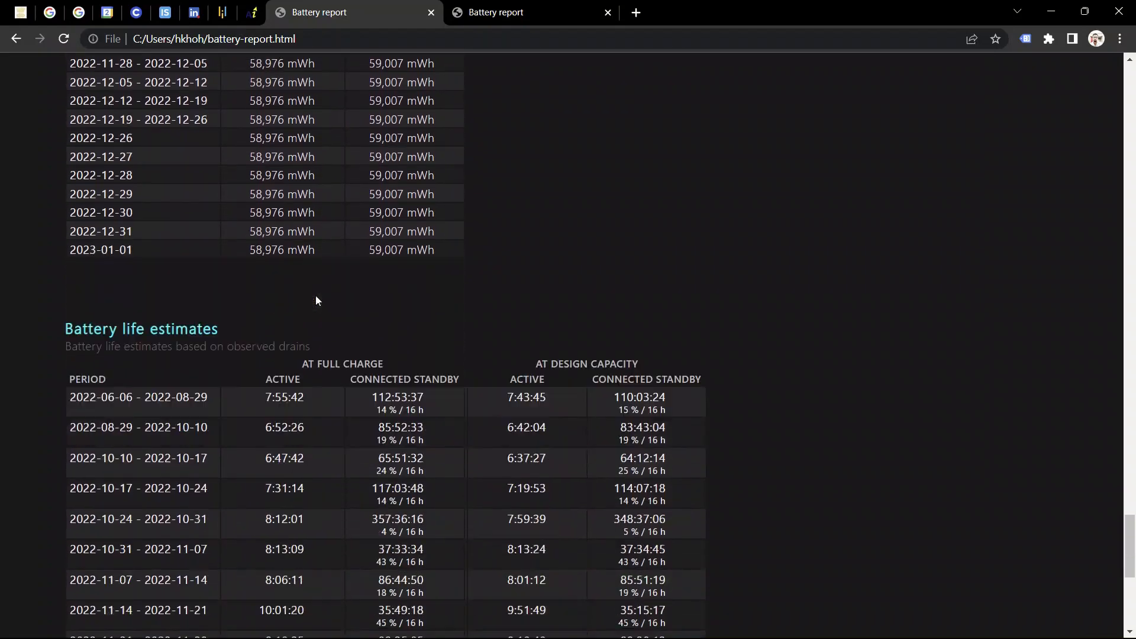
scroll(down, 3)
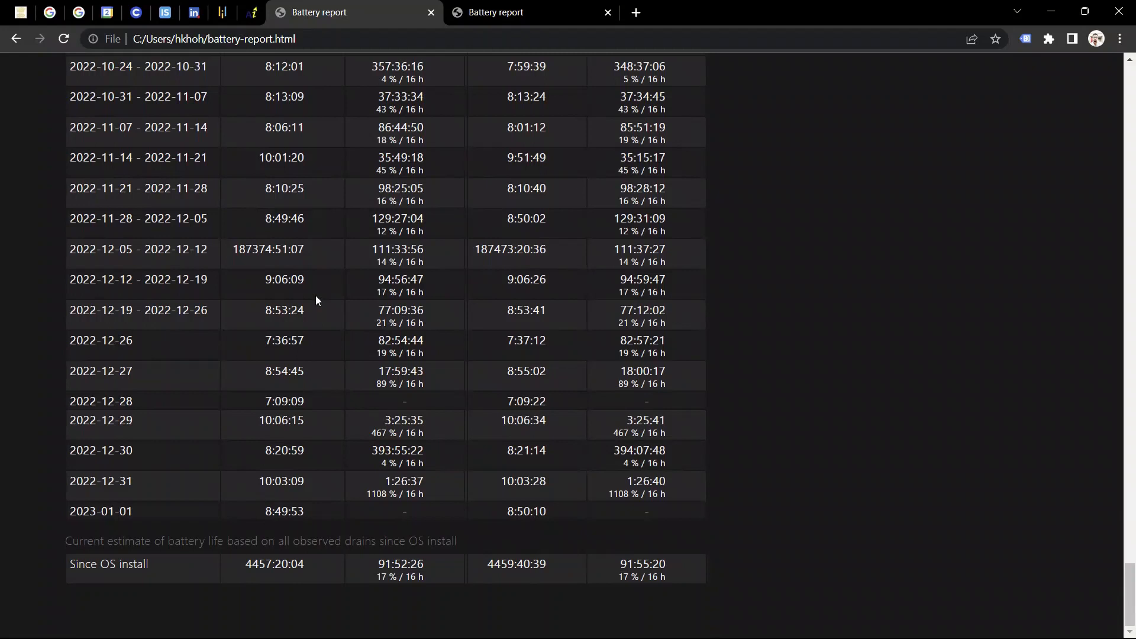
mouse_move(510, 57)
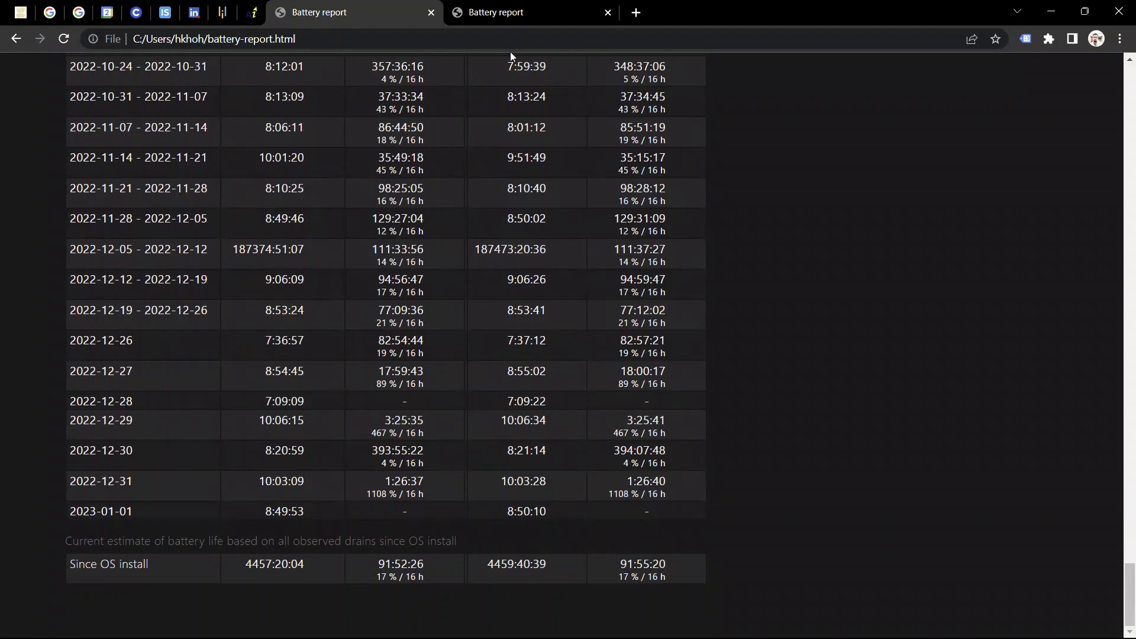